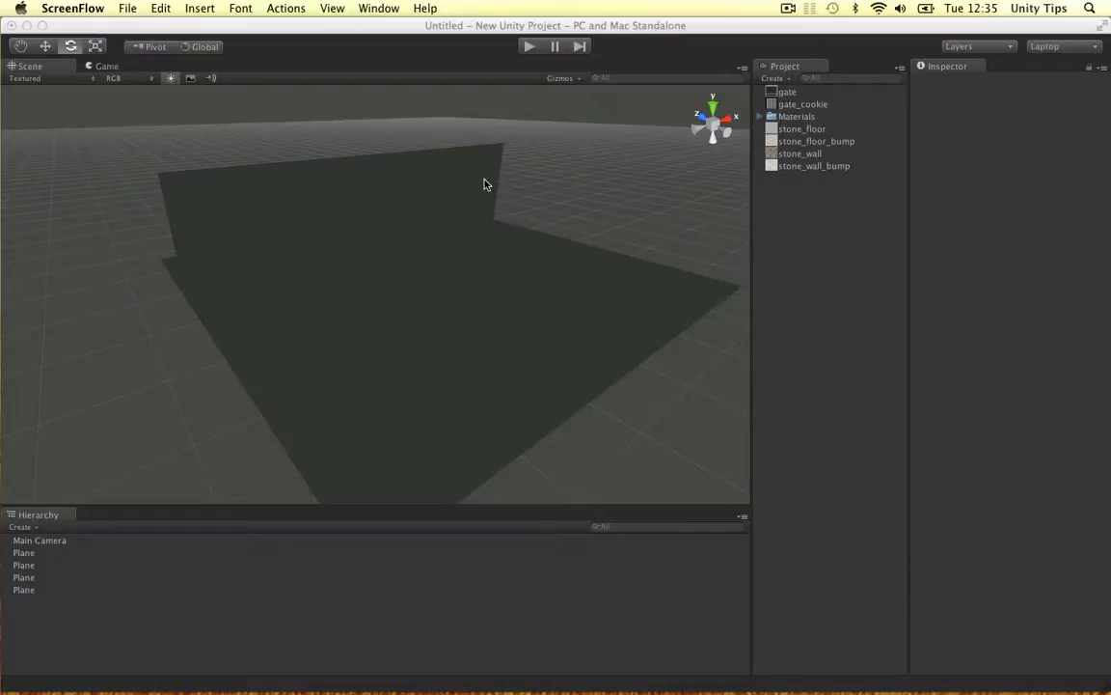
mouse_move(473, 227)
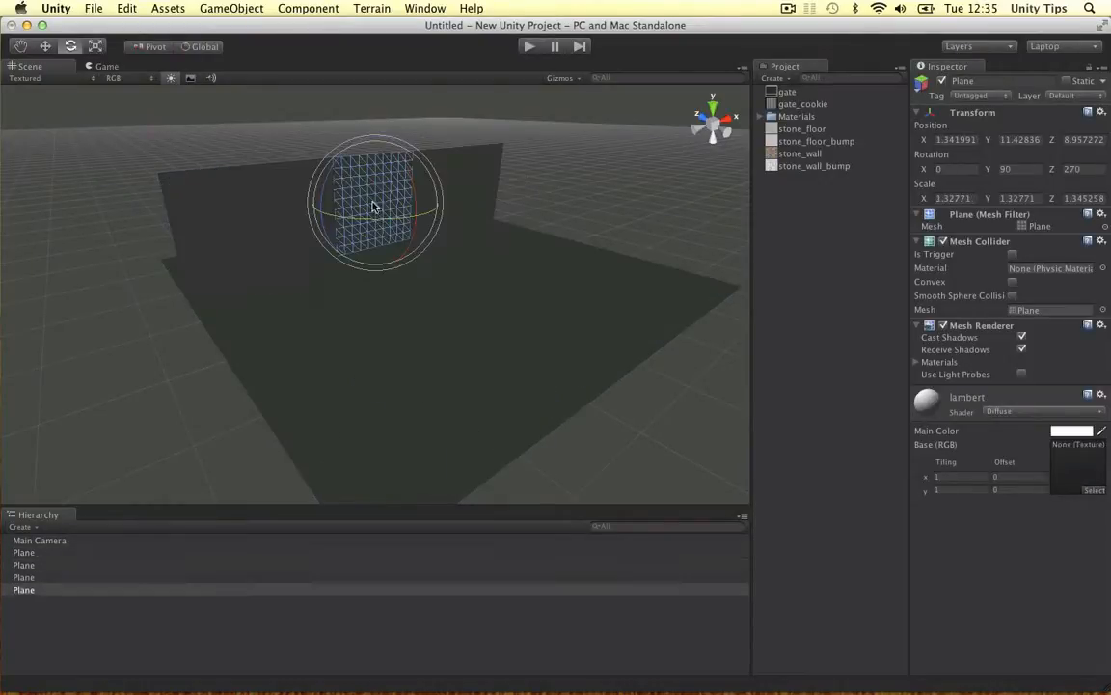
mouse_move(593, 230)
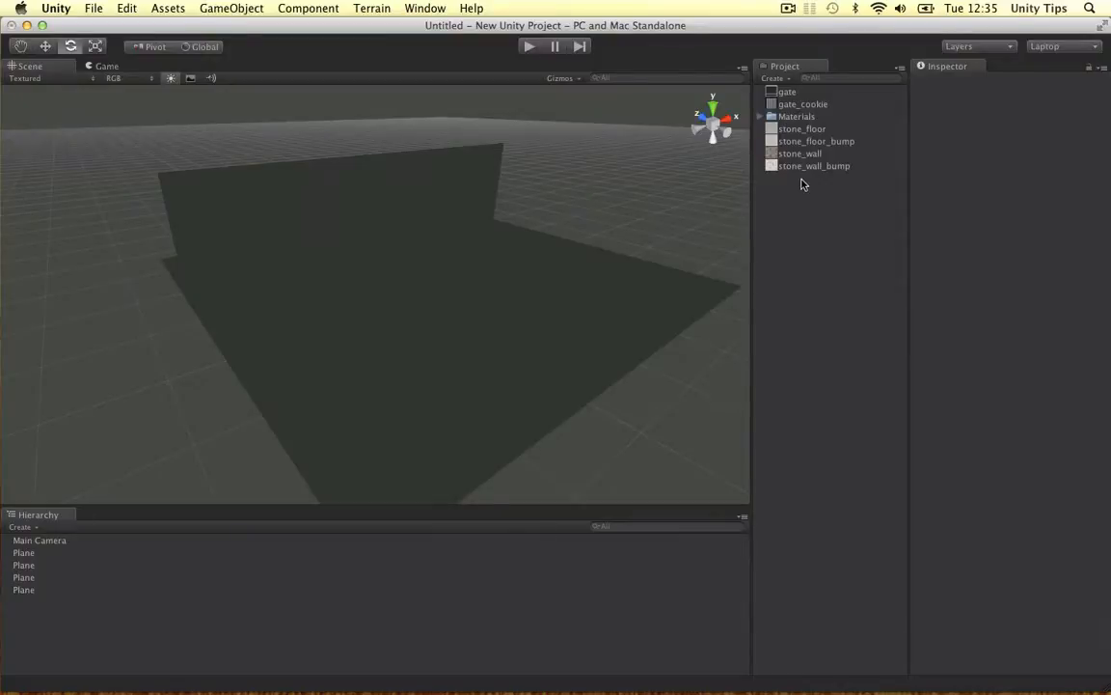
Review the stone wall, stone floor and bump textures, ending on gate_cookie's spotlight-cookie settings
click(799, 153)
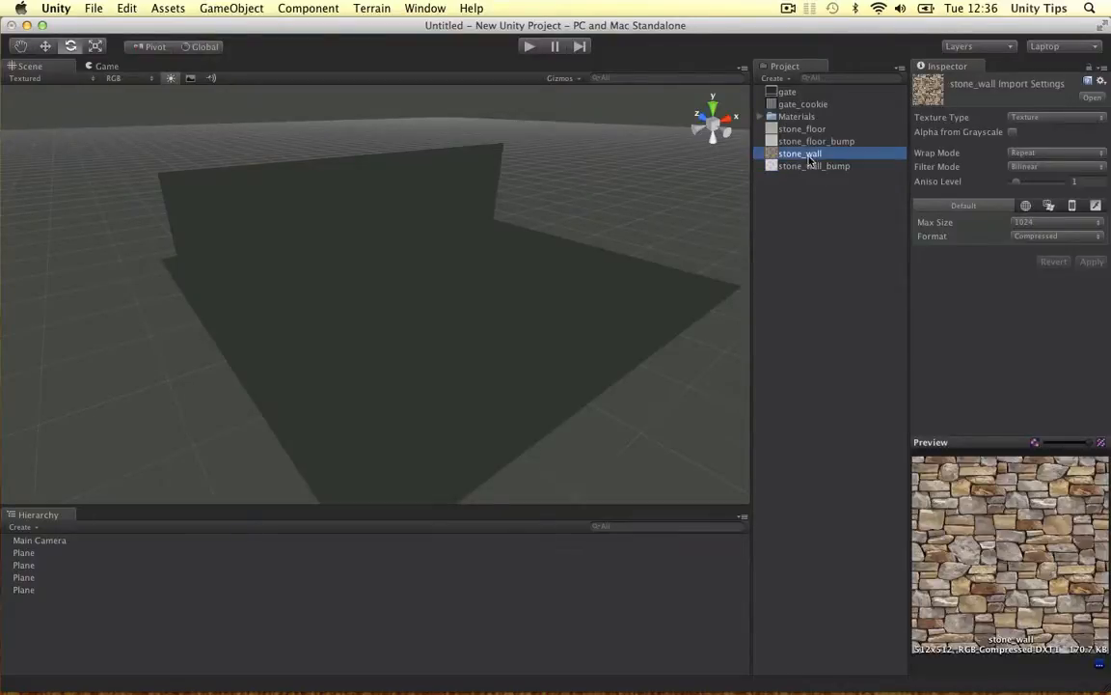
click(813, 165)
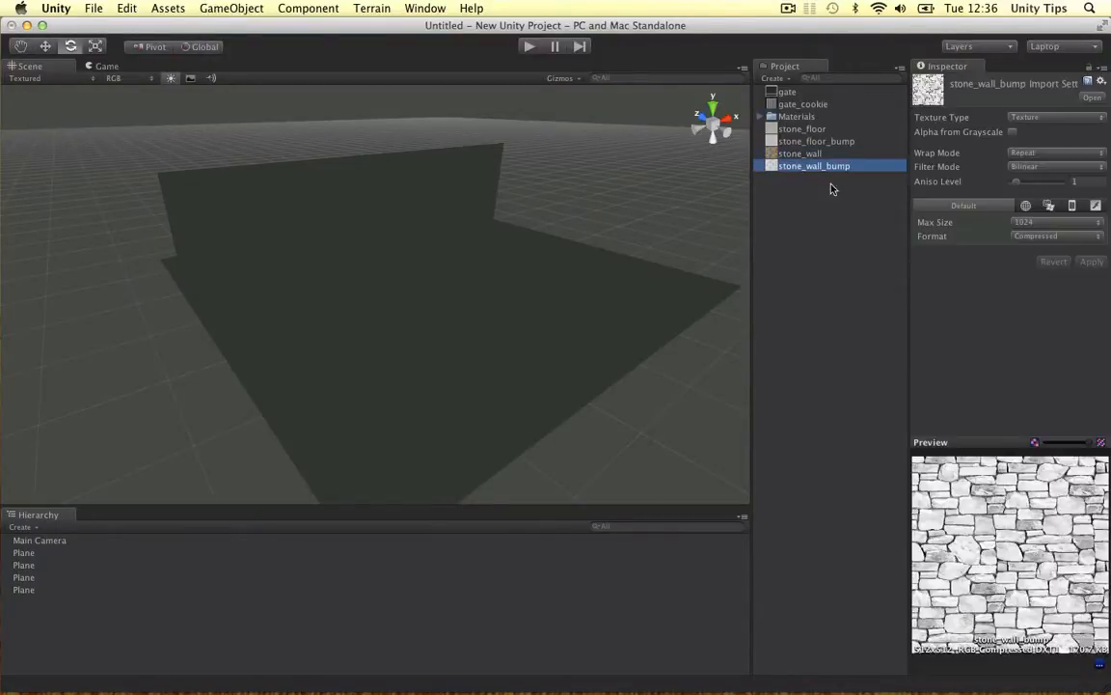
click(802, 128)
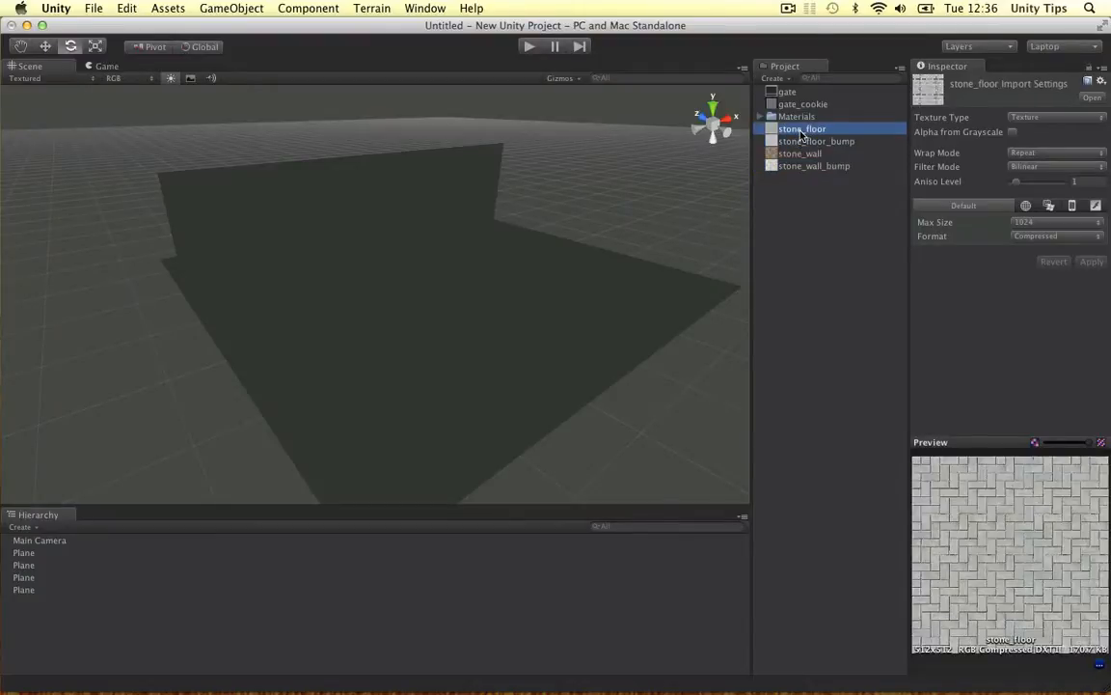
click(817, 141)
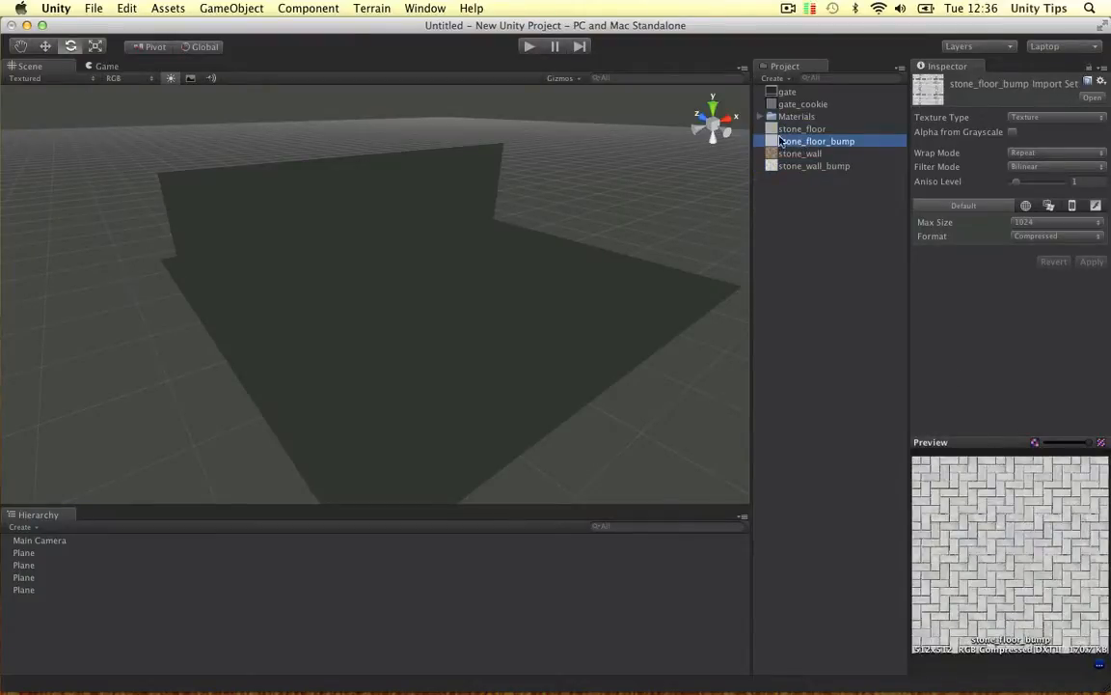
click(804, 104)
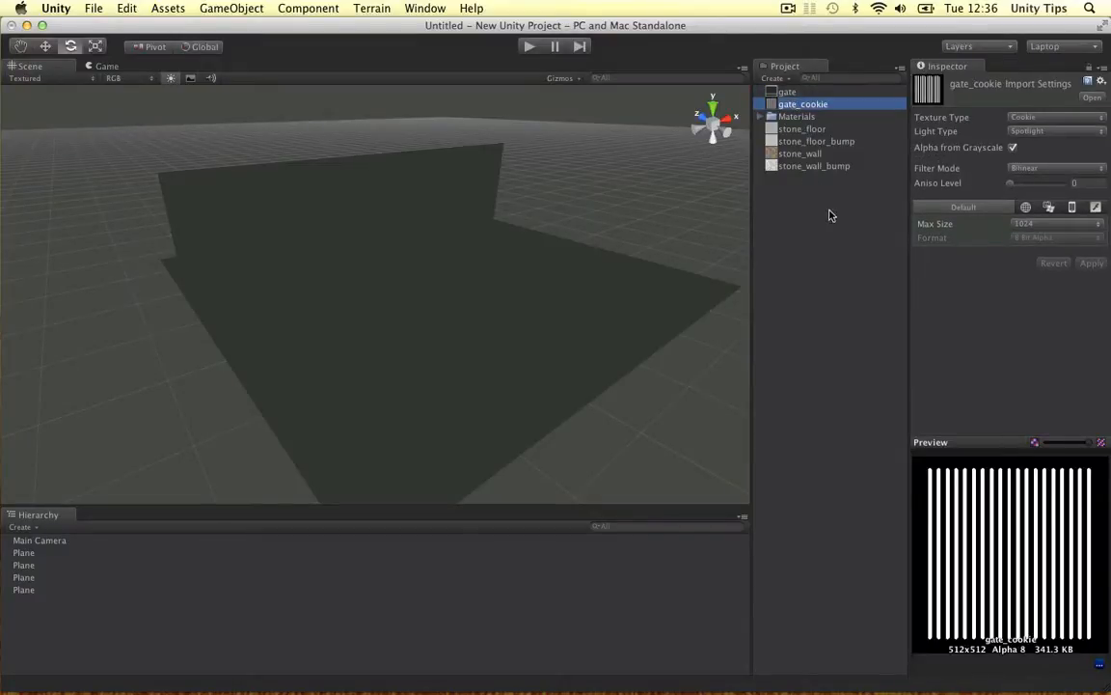
mouse_move(811, 215)
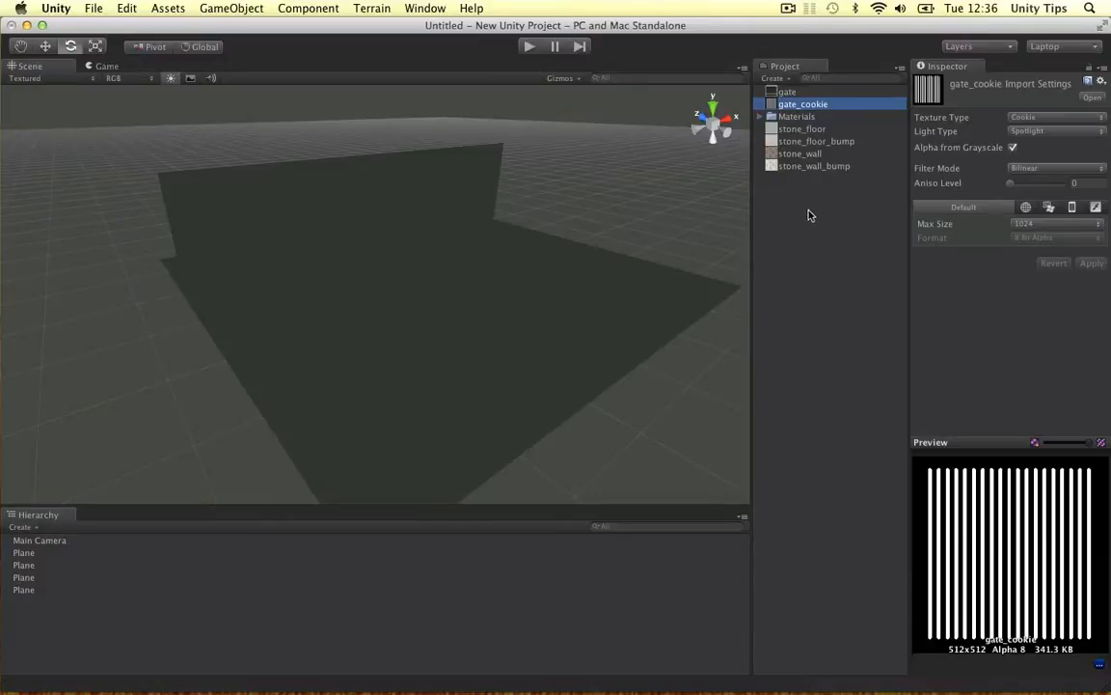
Set Texture Type to Normal map for stone_floor_bump and then stone_wall_bump
click(813, 164)
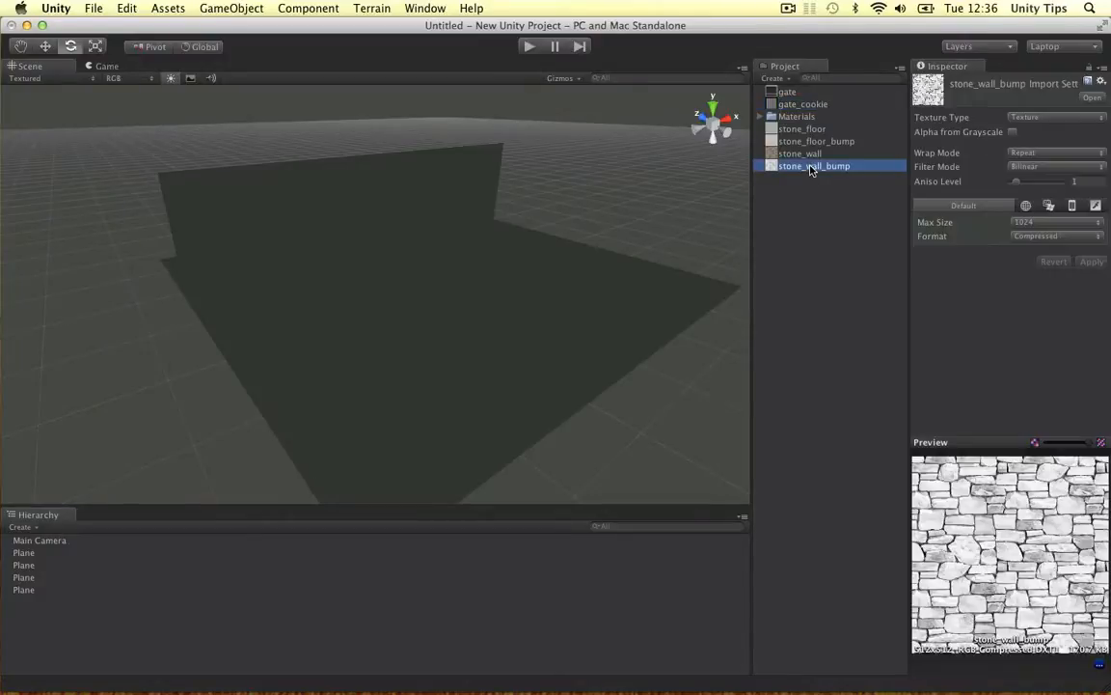
click(1056, 117)
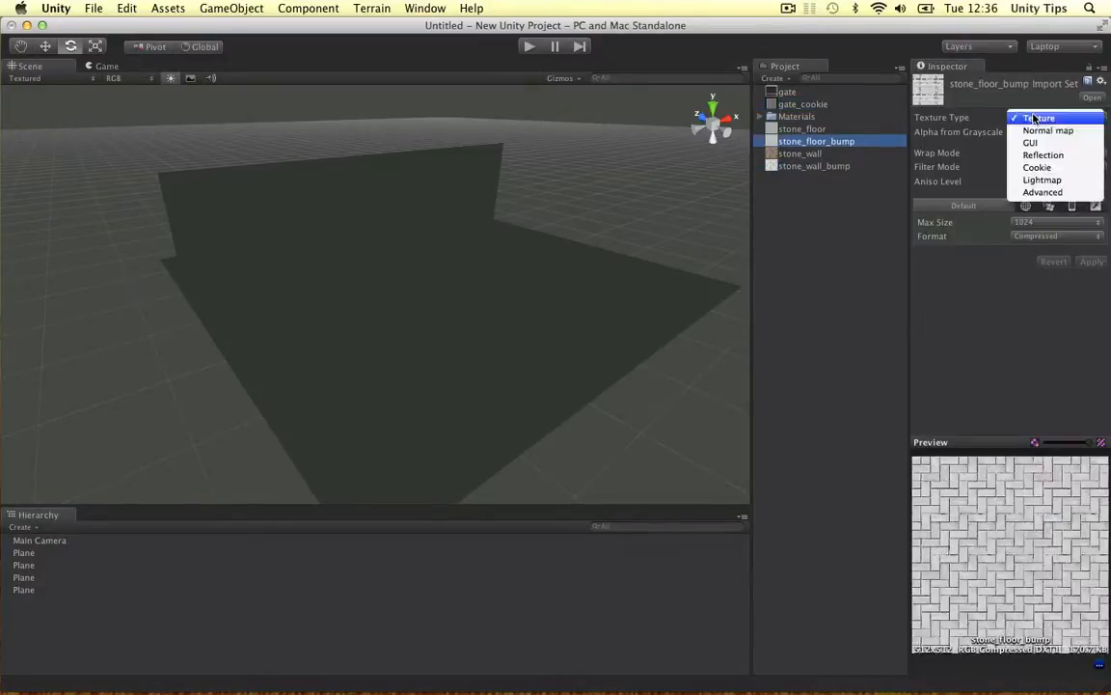
click(1048, 130)
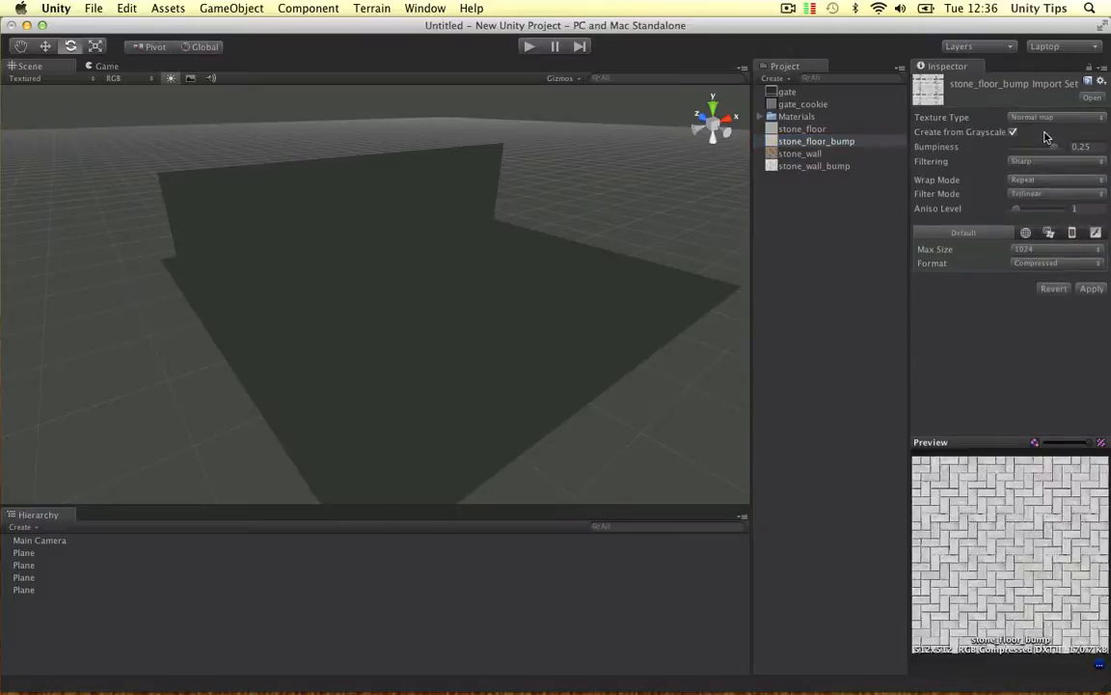
click(813, 165)
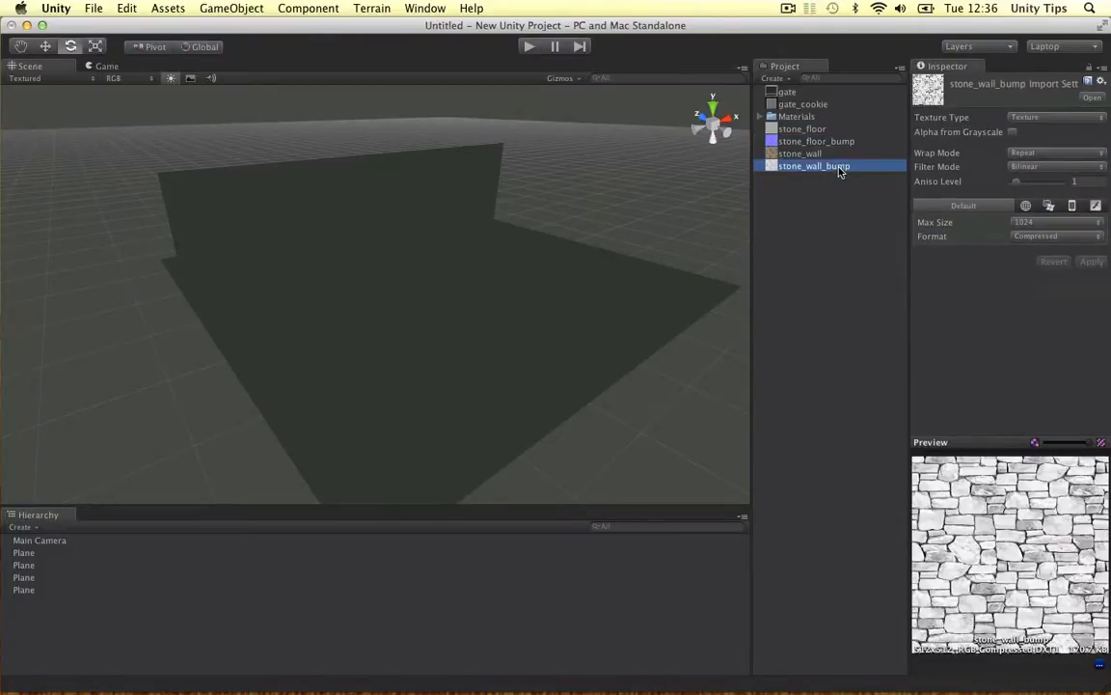
click(1056, 116)
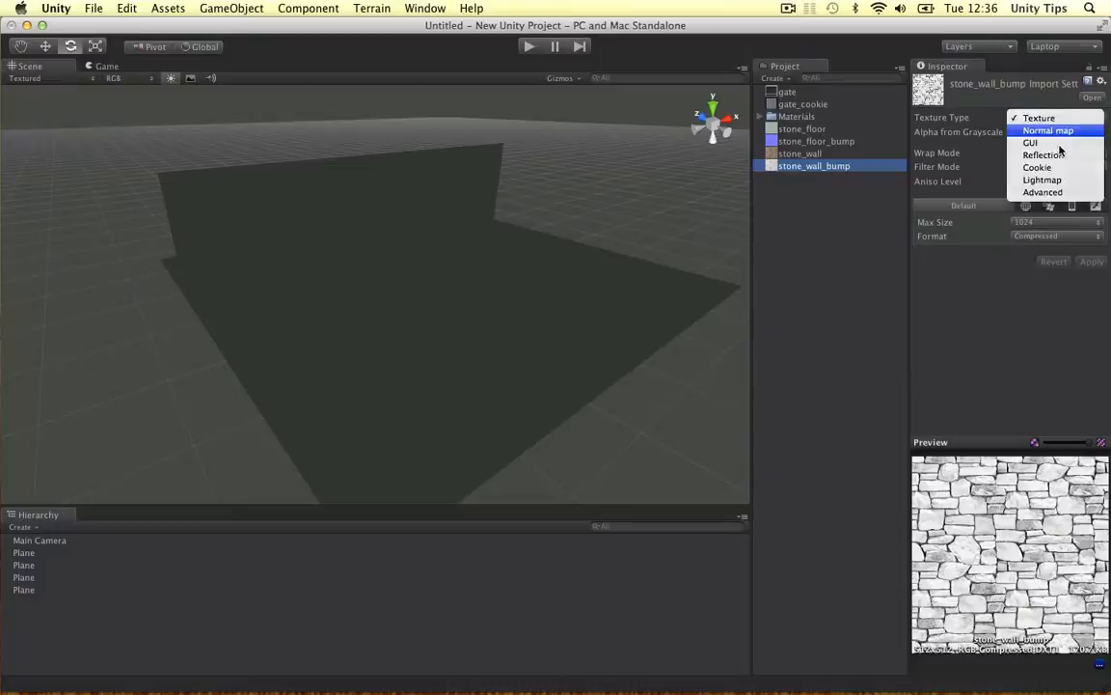
click(1048, 130)
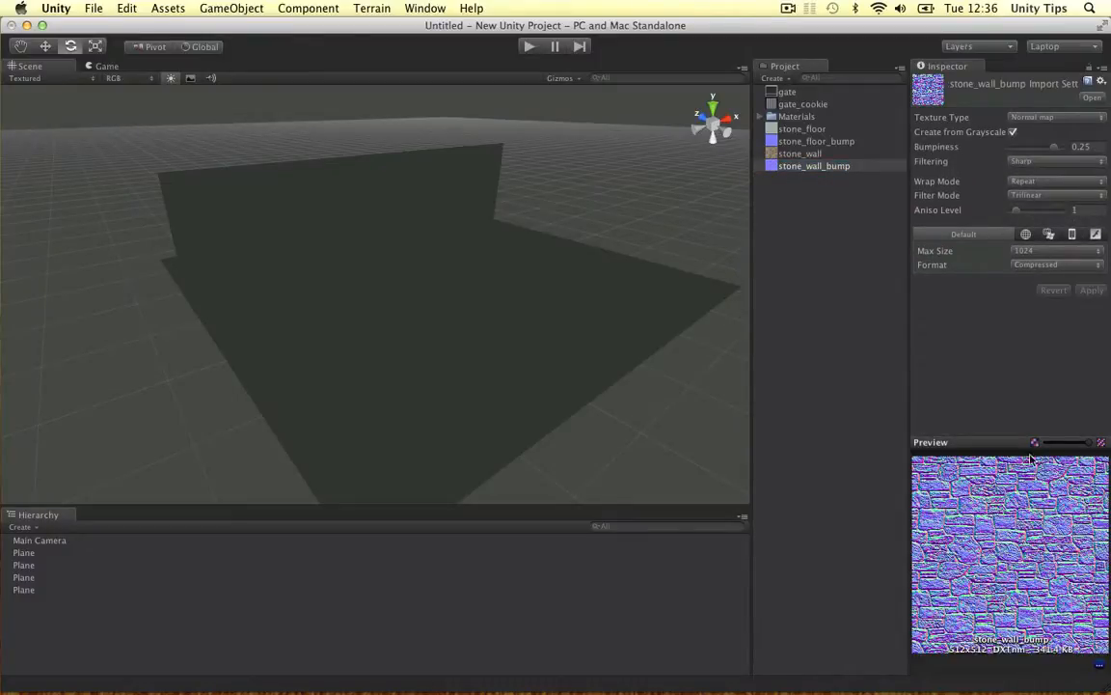
click(23, 577)
text(floor)
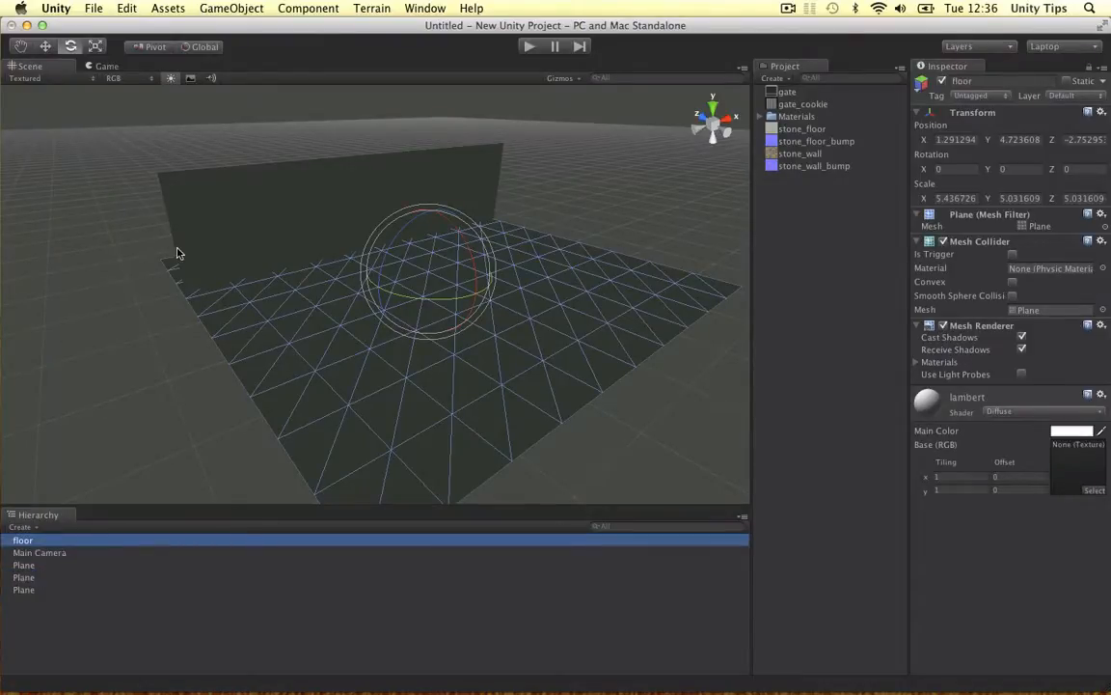
Rename the selected wall plane to wall_l in the Hierarchy
click(23, 577)
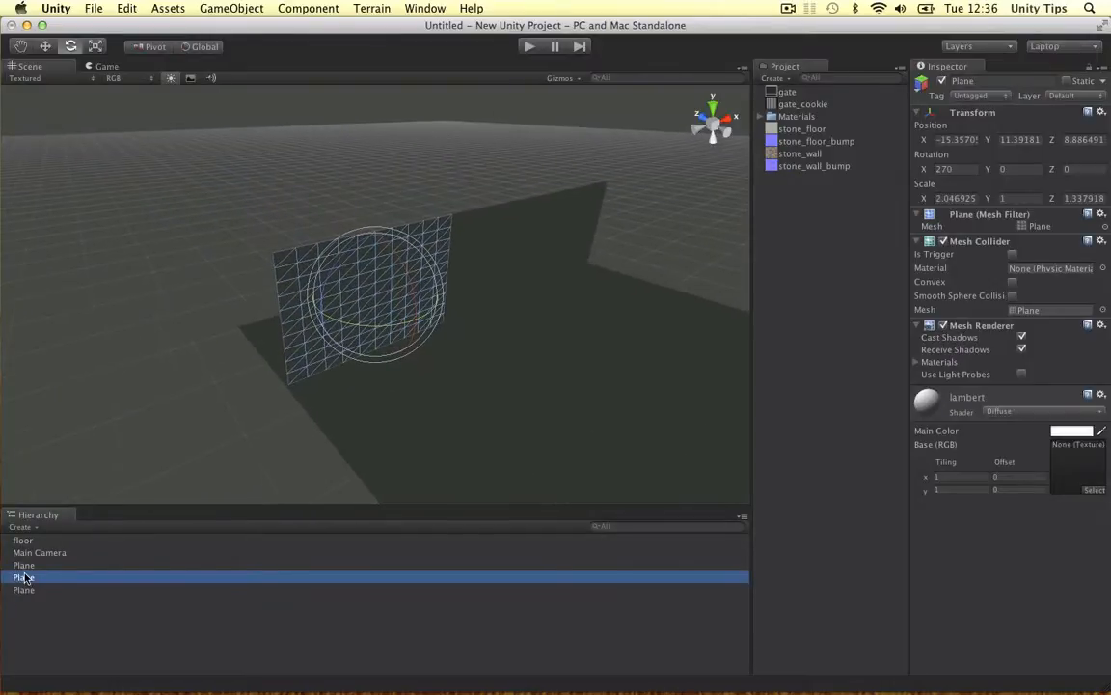
text(W)
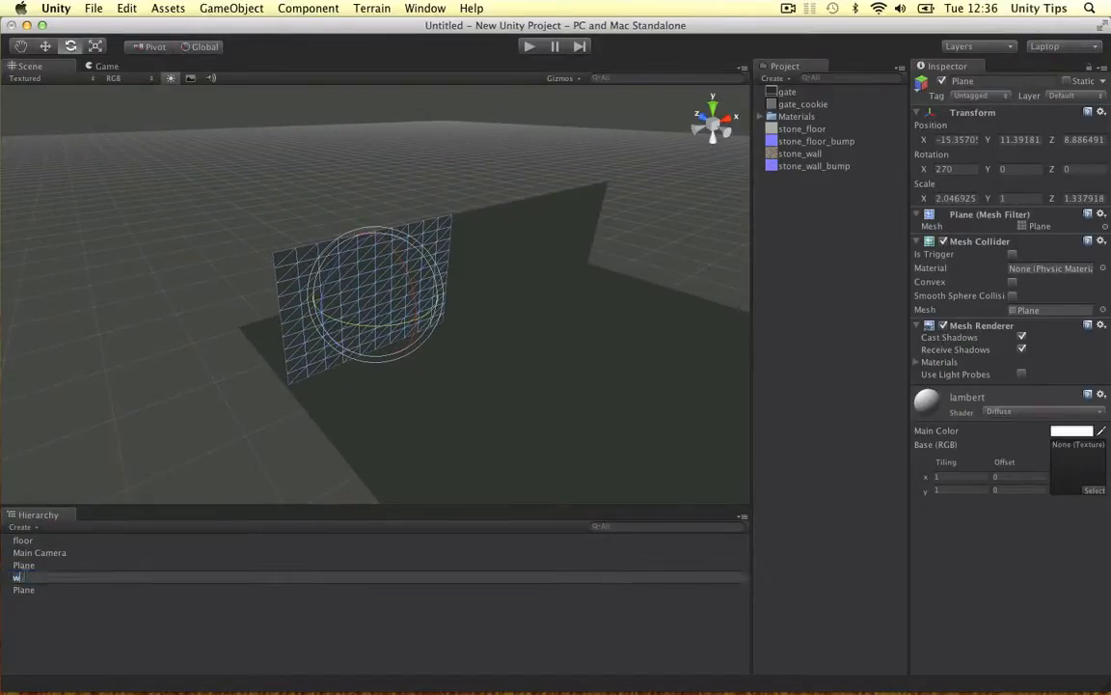
text(all_l)
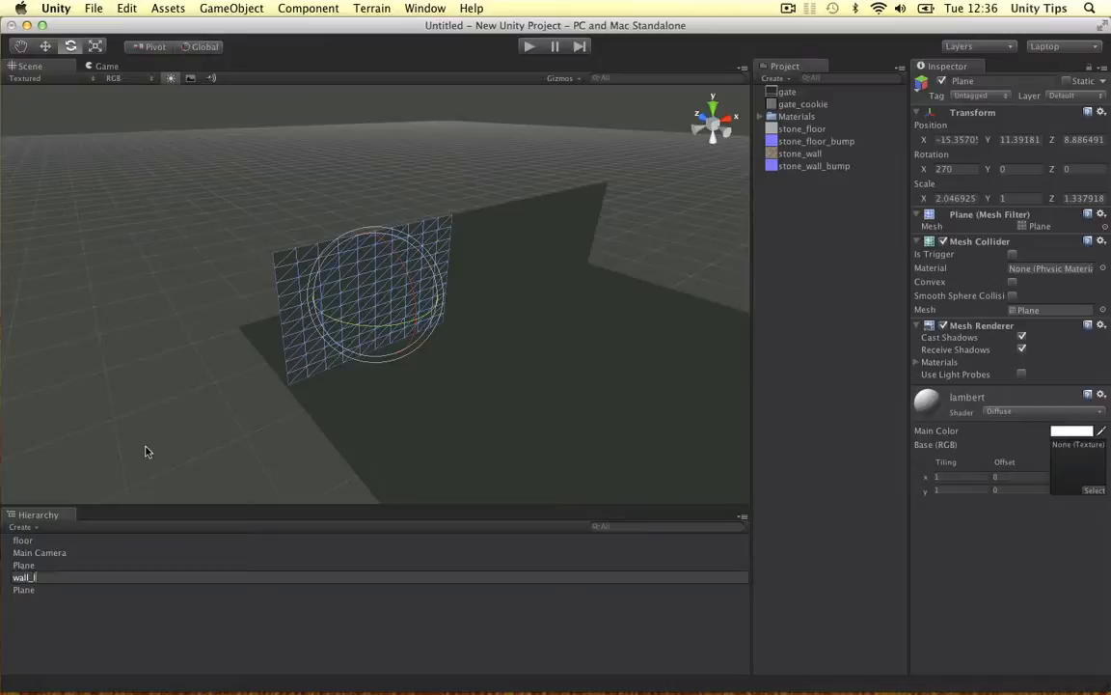
click(23, 564)
text(wall_r)
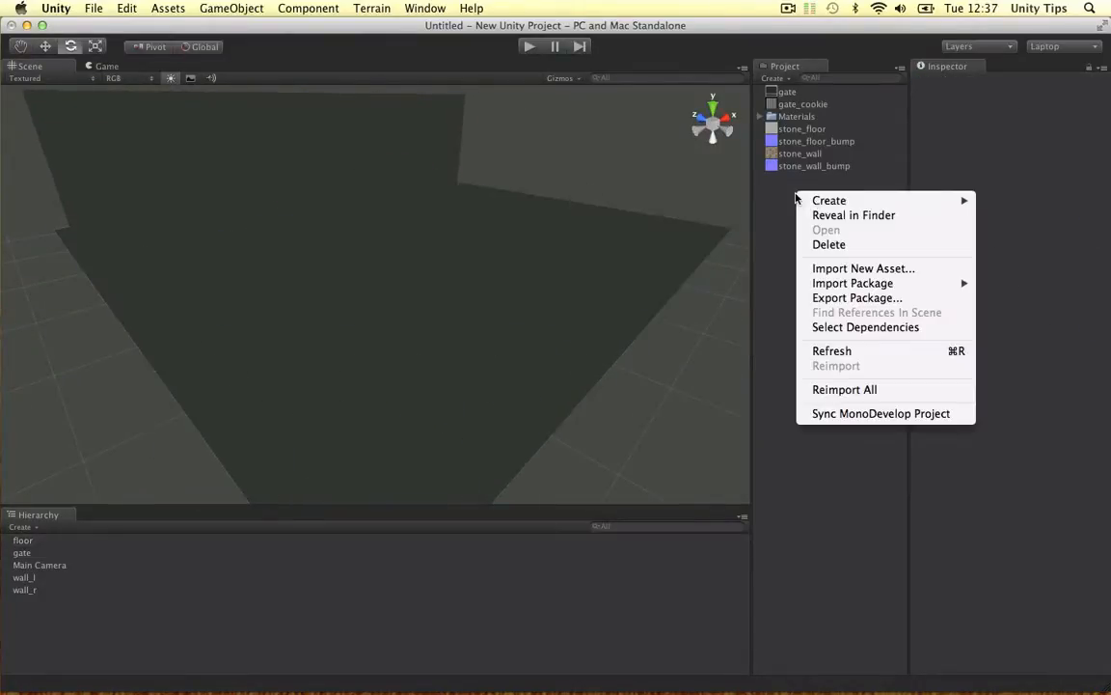
Create a Bumped Diffuse Floor material with stone_floor base and stone_floor_bump normal map
click(829, 199)
text(Floor)
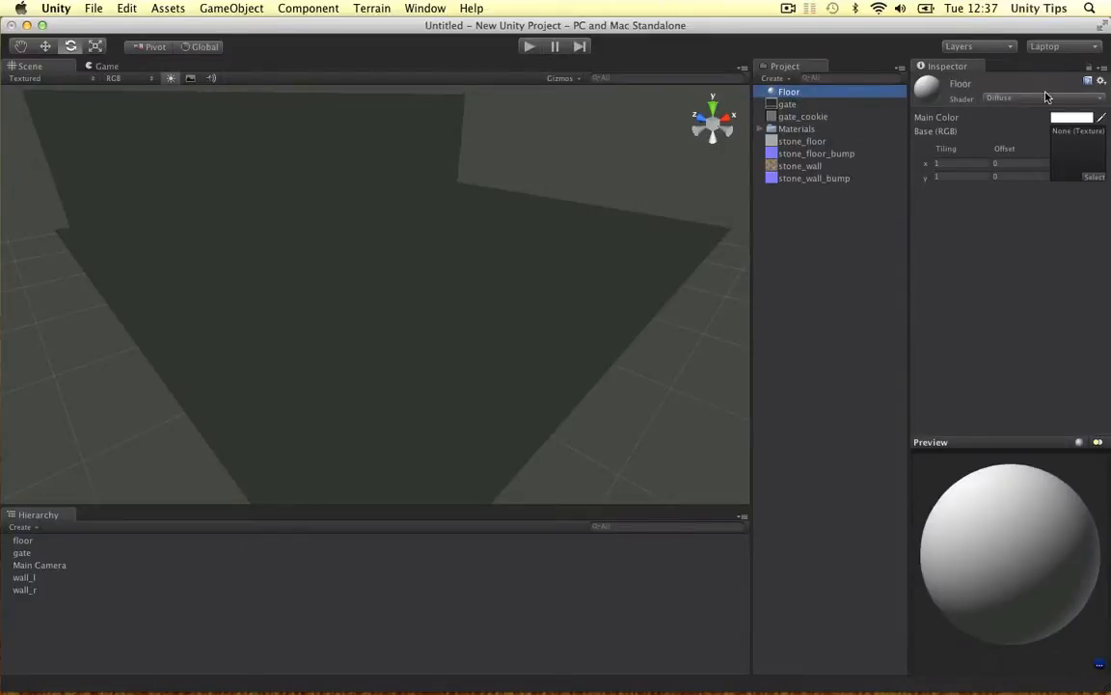
click(1042, 98)
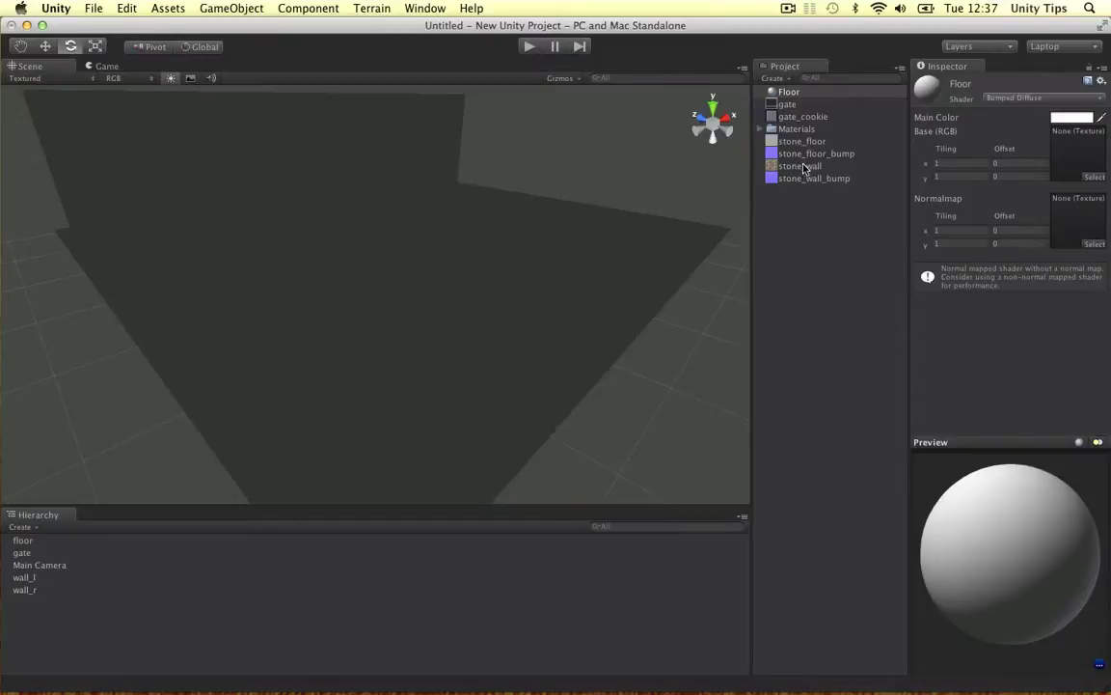
click(789, 91)
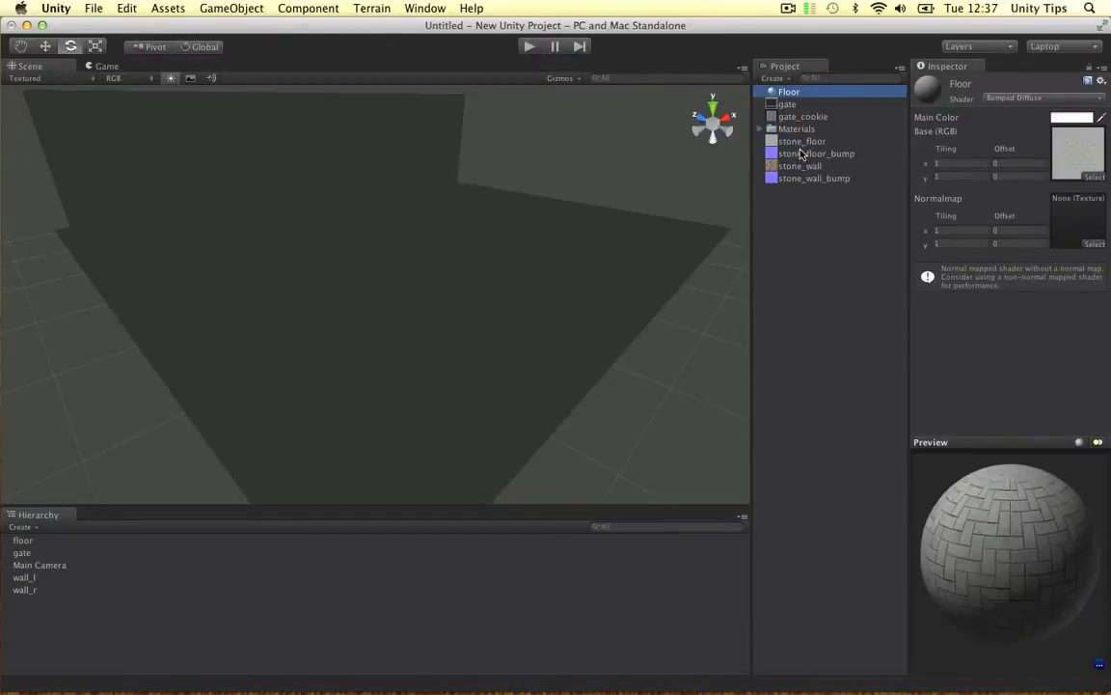
click(816, 153)
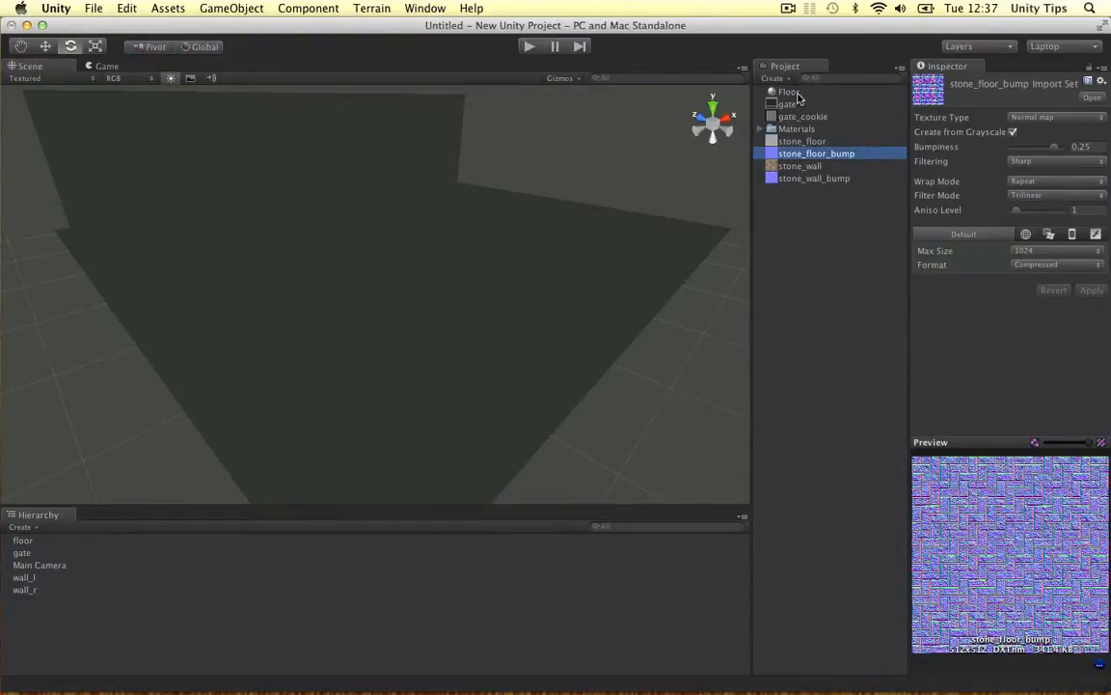
click(789, 91)
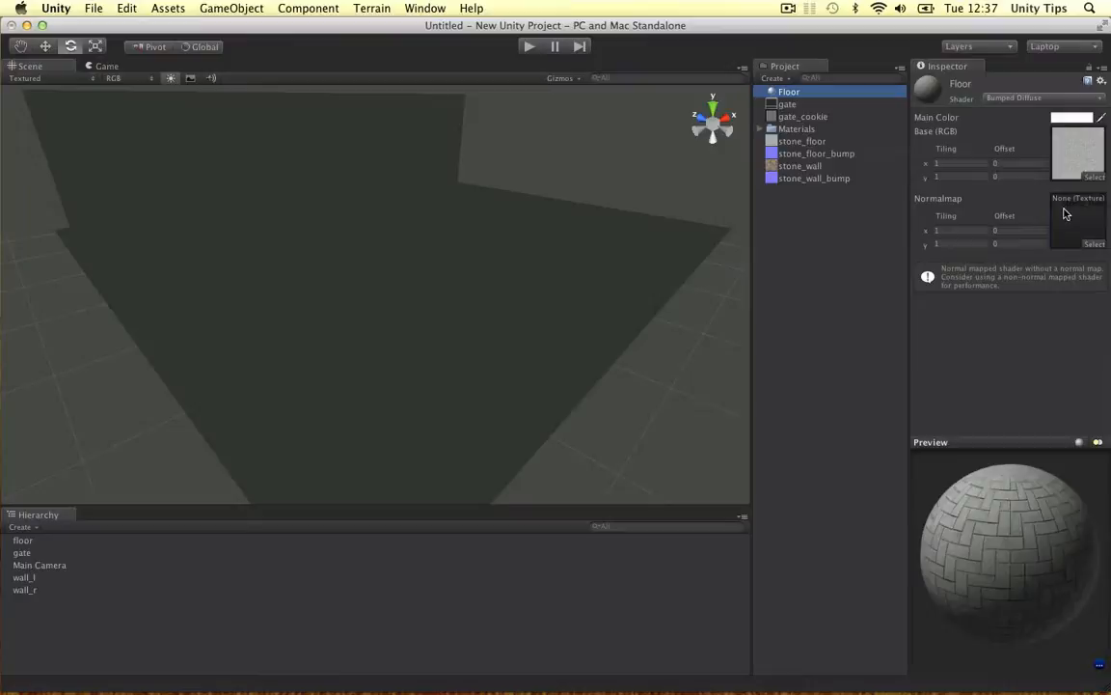
click(1078, 220)
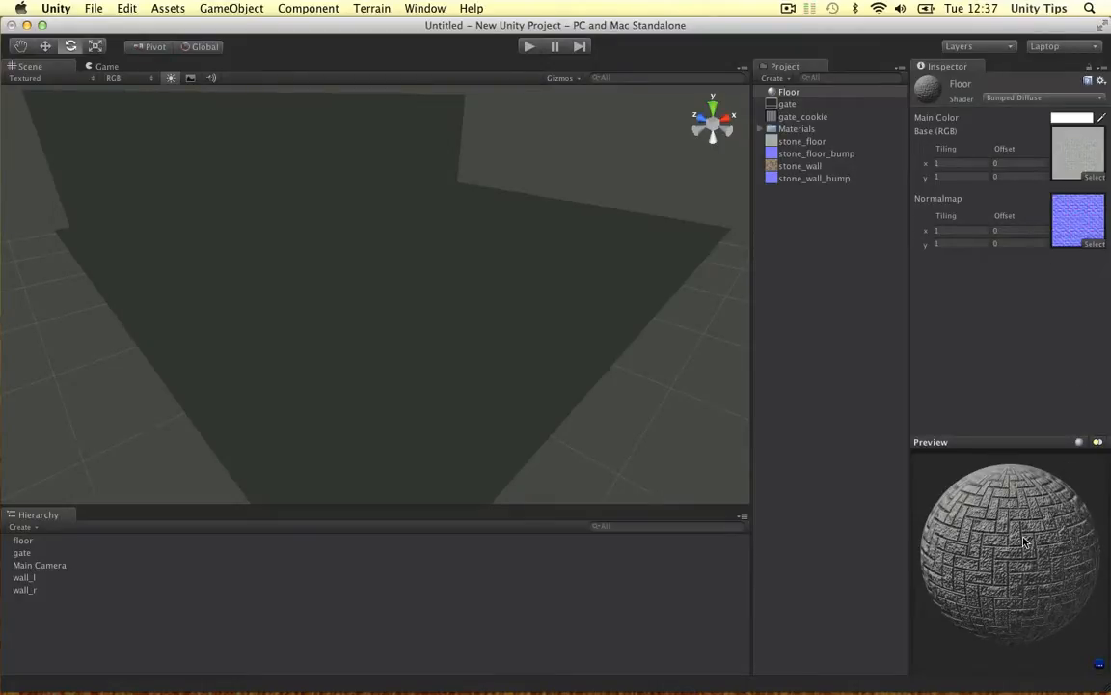
click(1071, 117)
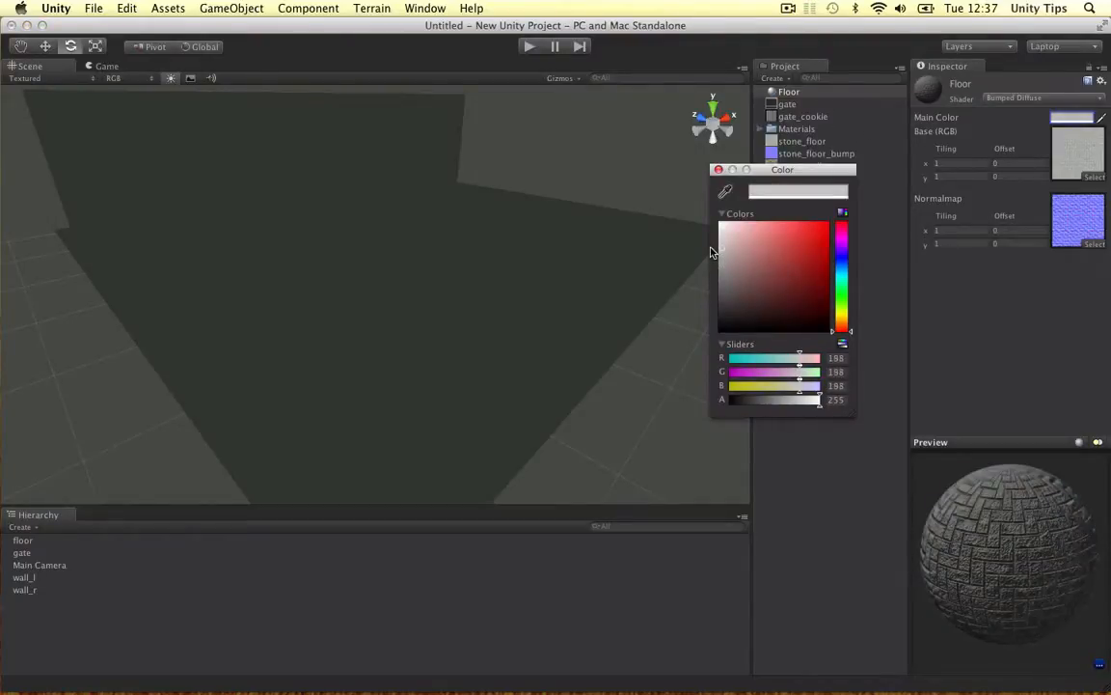
Tint the Floor material warm beige and tile Base and Normalmap 3×3
click(842, 315)
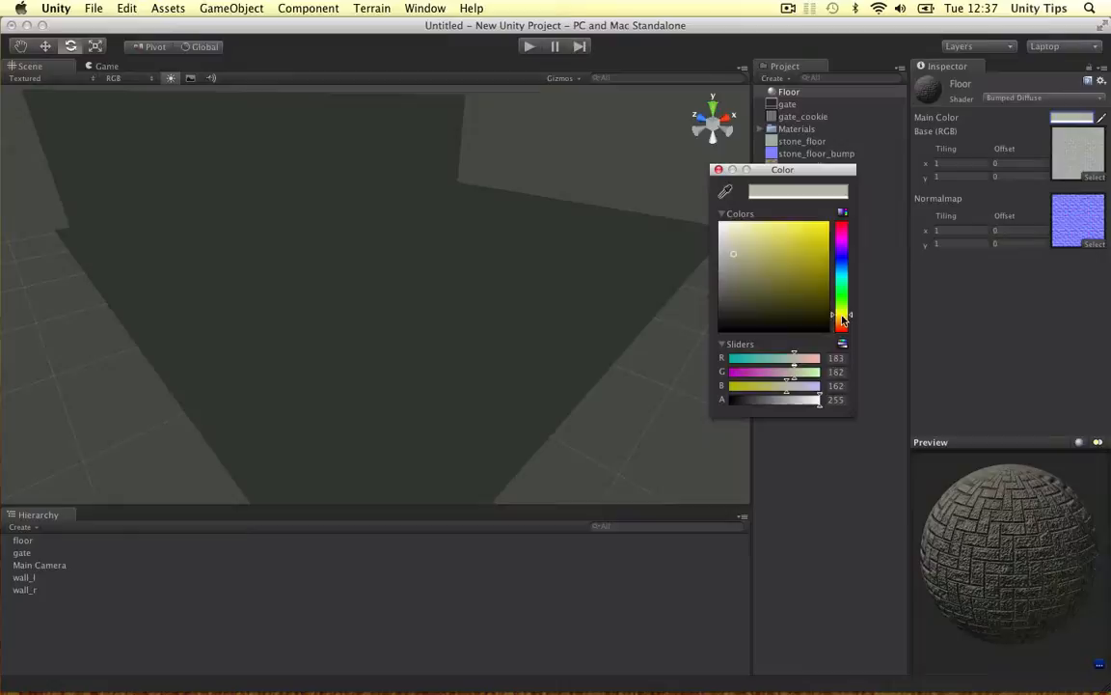
click(743, 248)
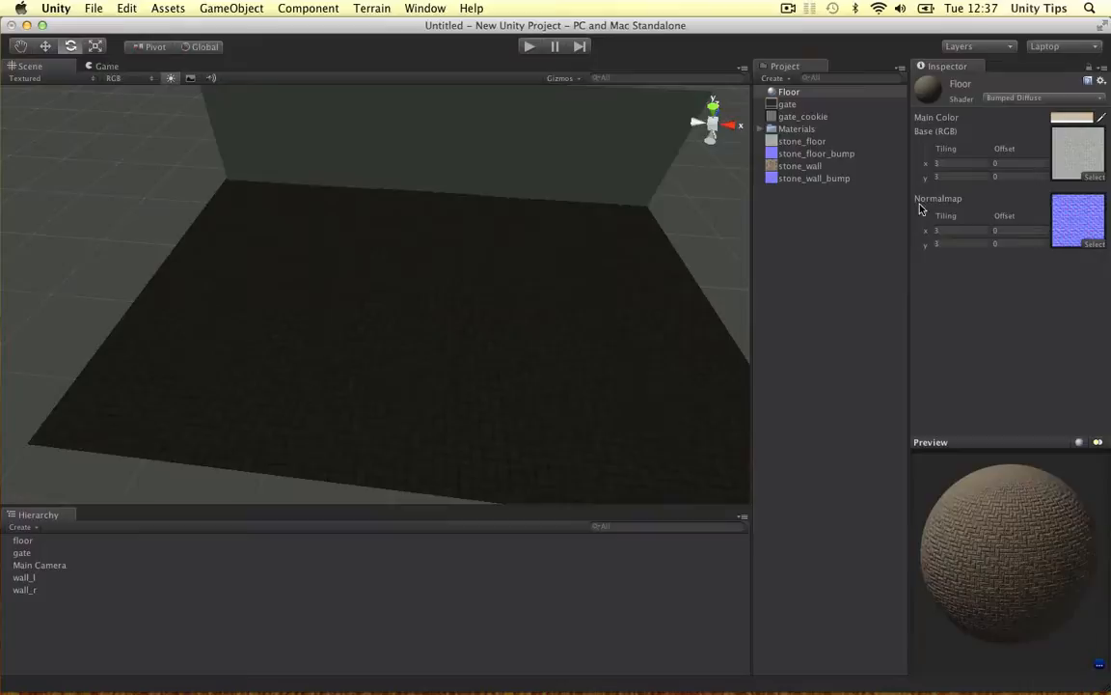
mouse_move(1003, 166)
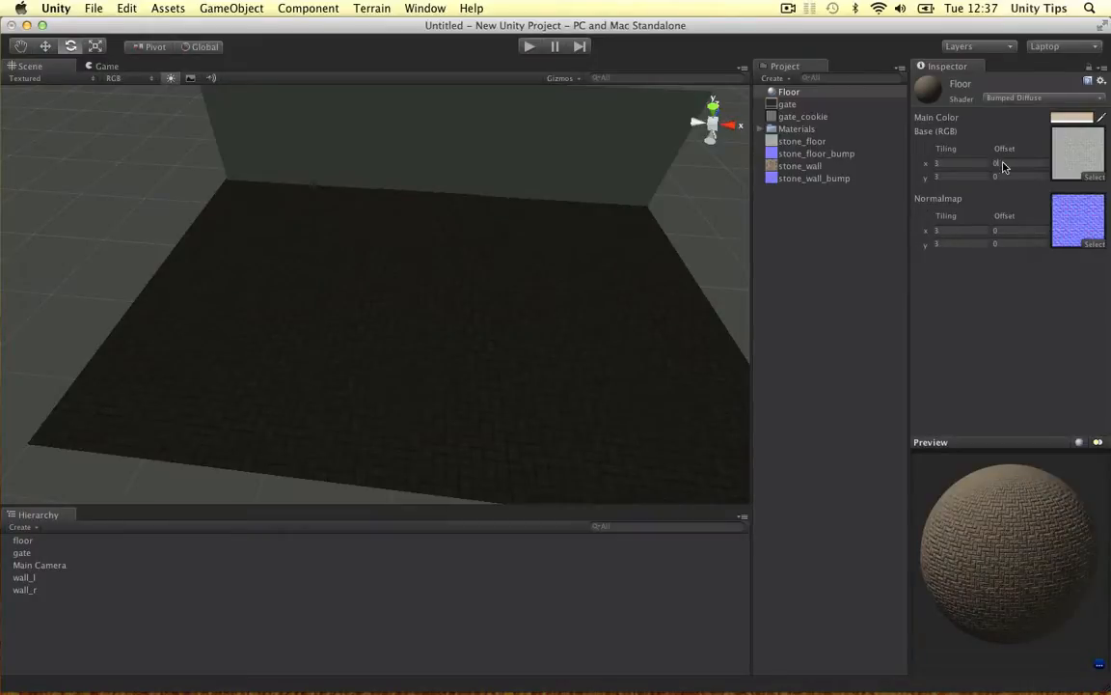
click(965, 162)
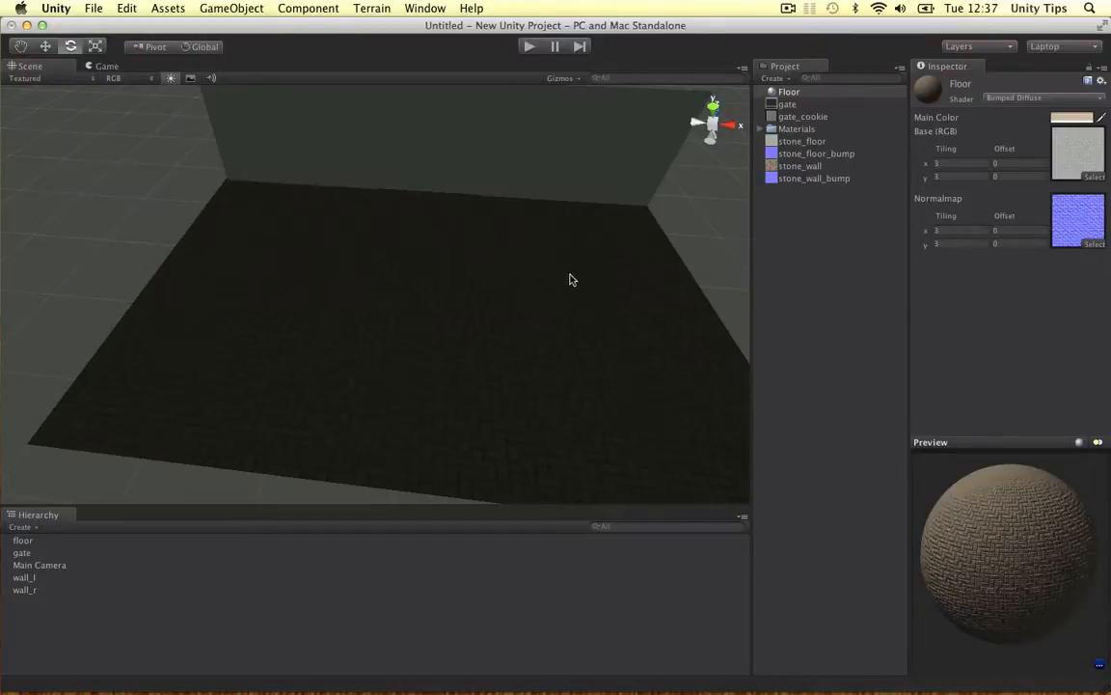
drag(573, 280, 532, 262)
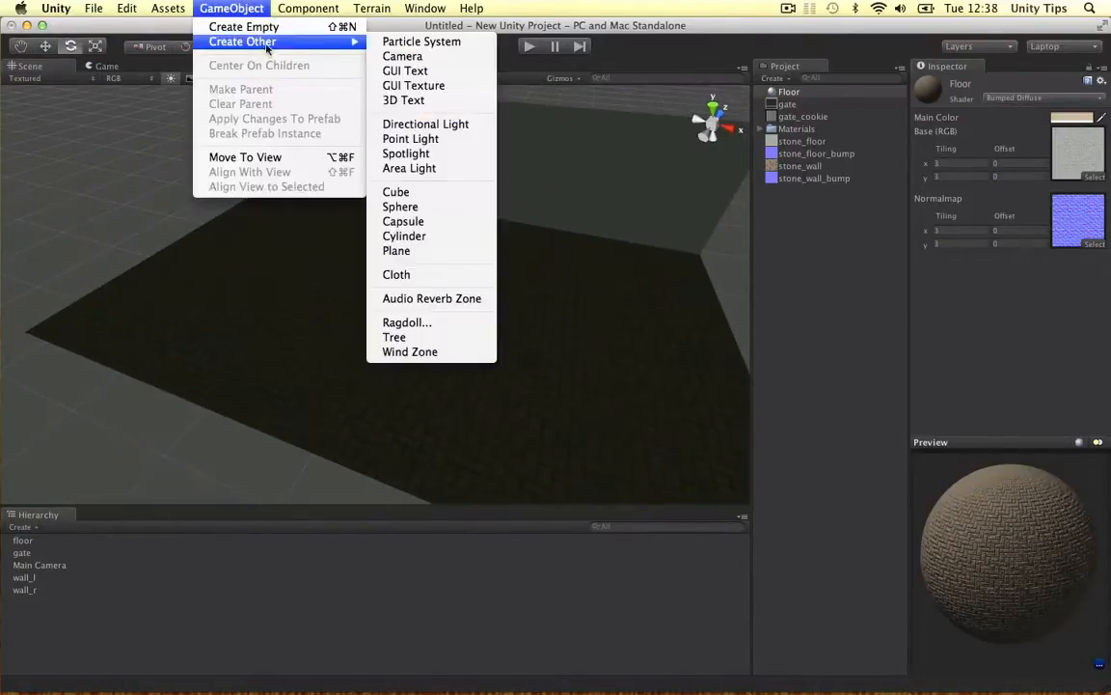
Add a directional light, rotate it to an angle, and lower its intensity to 0.1
click(426, 123)
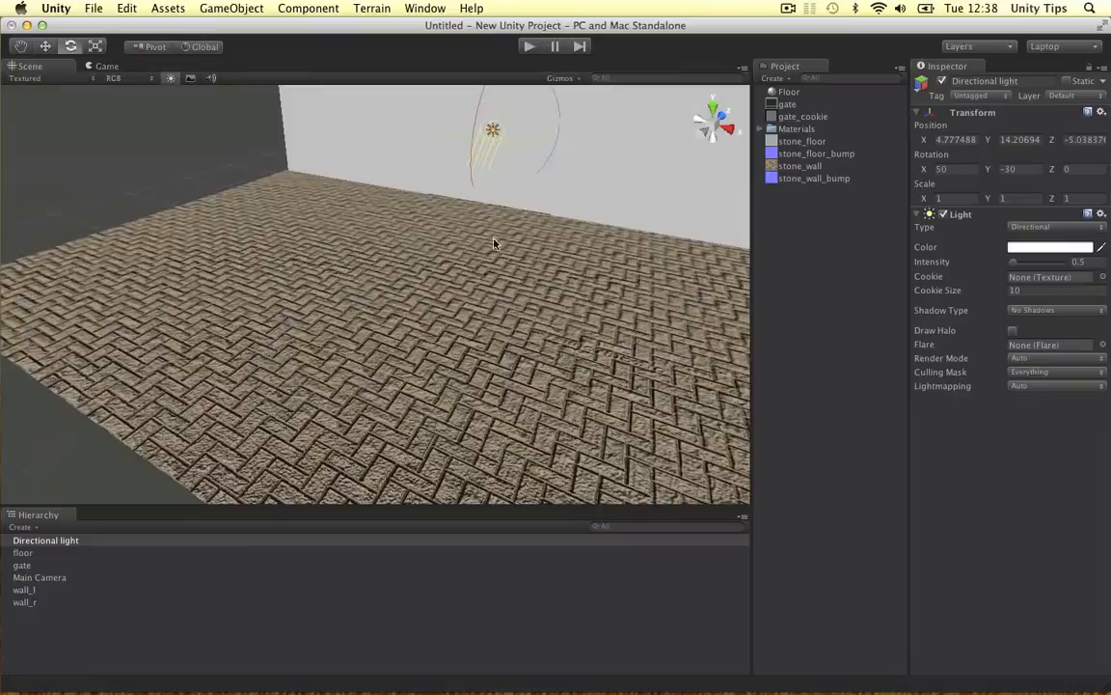
drag(492, 241, 490, 143)
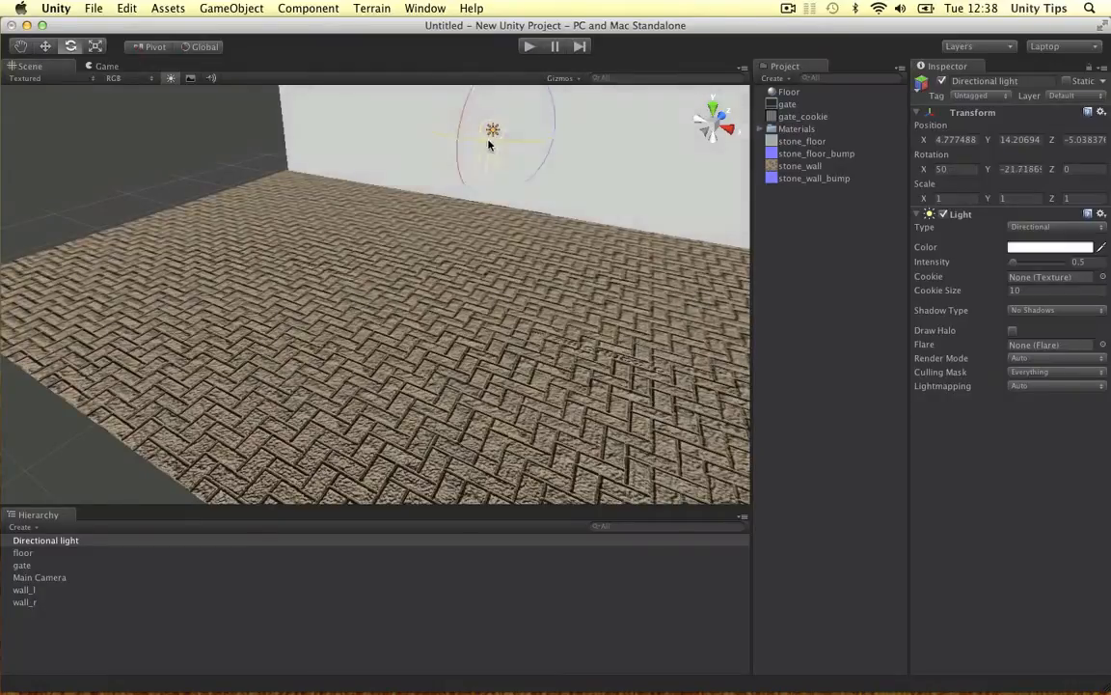
drag(492, 130, 507, 152)
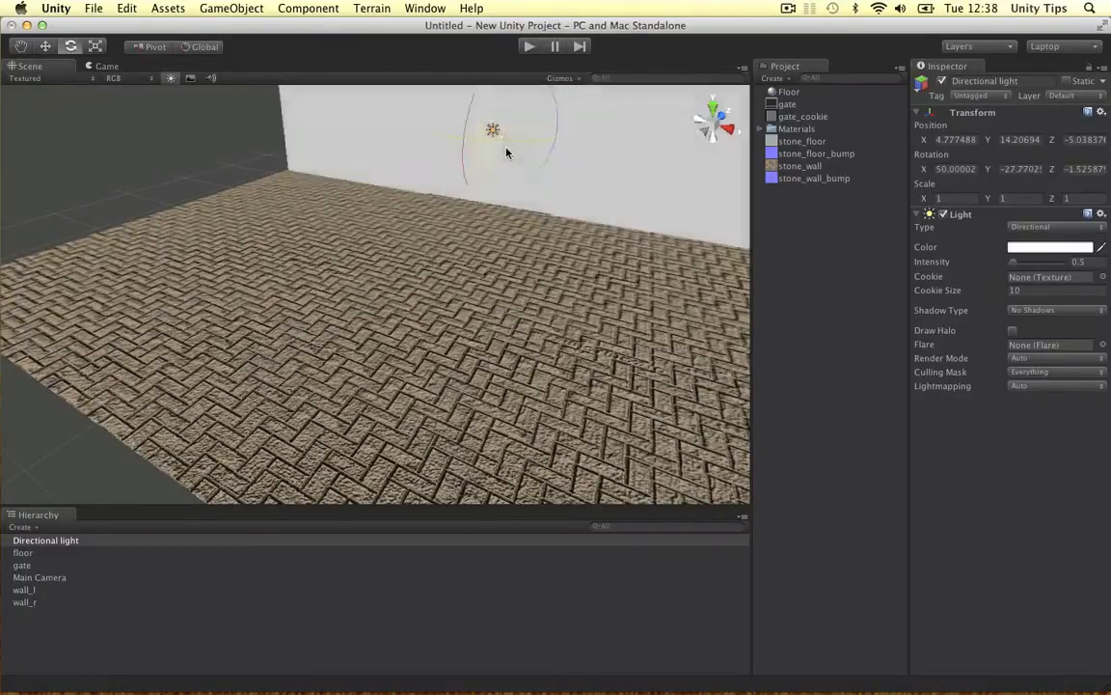
drag(506, 152, 548, 160)
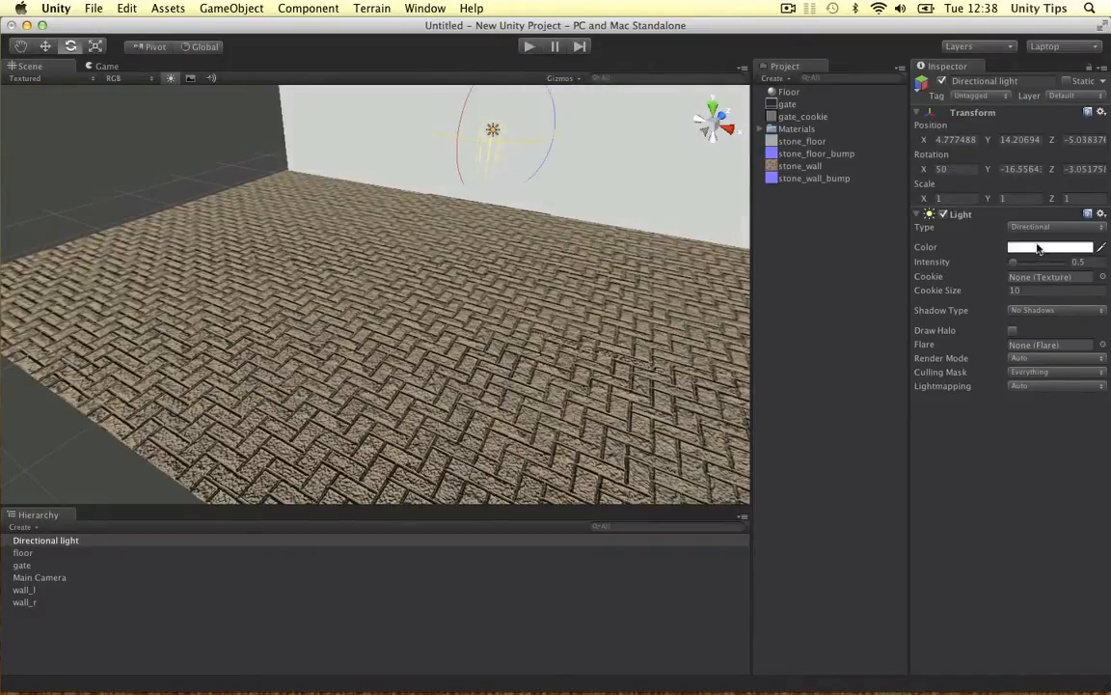
drag(1032, 262, 1013, 261)
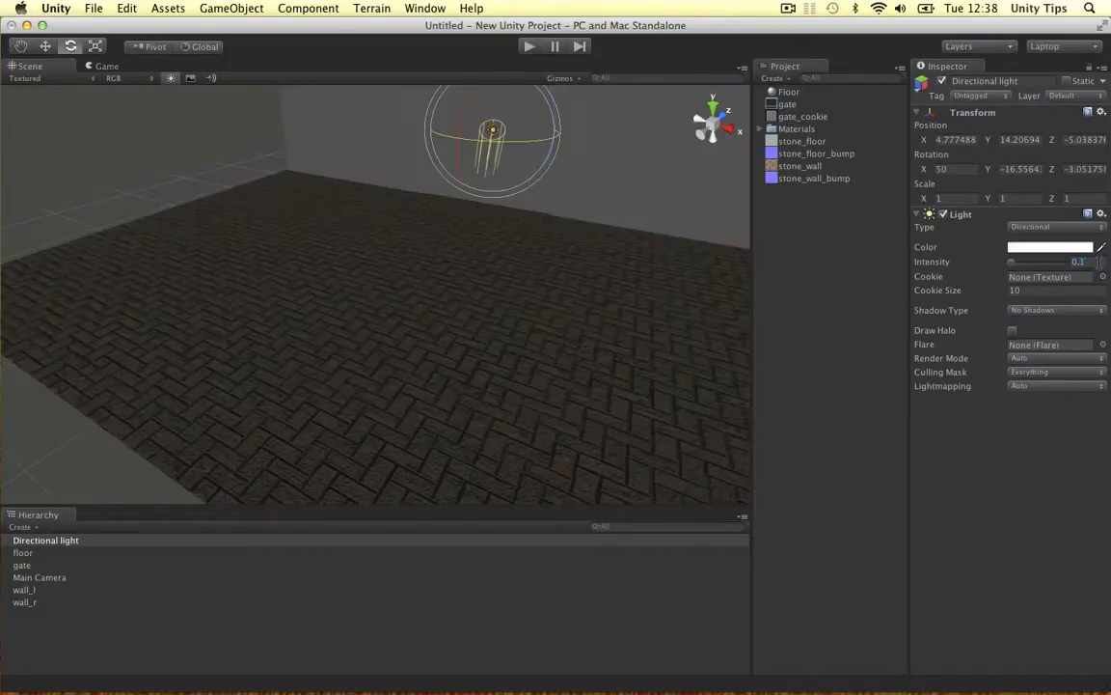
click(1049, 247)
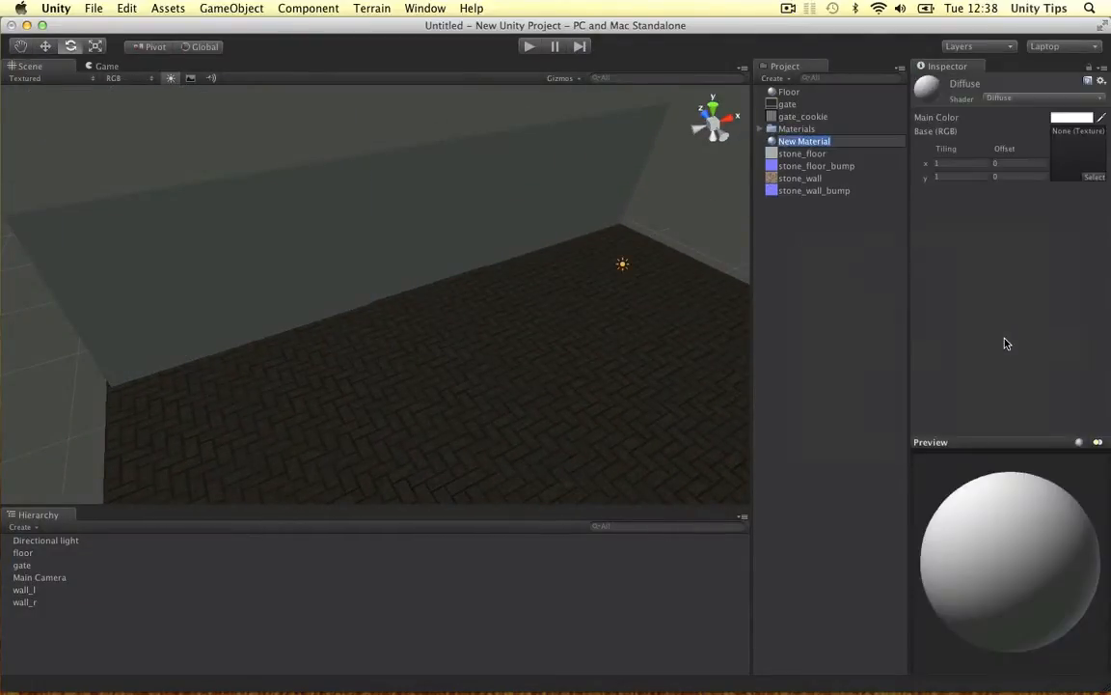
Make the Wall material Bumped Diffuse with stone_wall and stone_wall_bump, Tiling x 2
click(1042, 98)
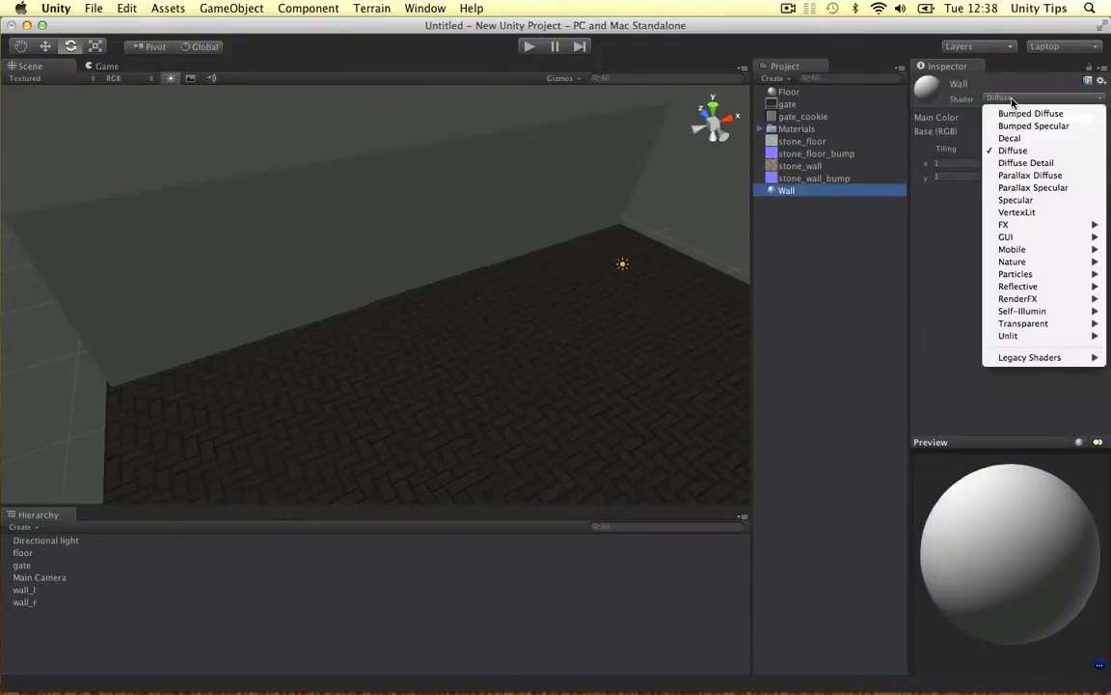
click(1030, 113)
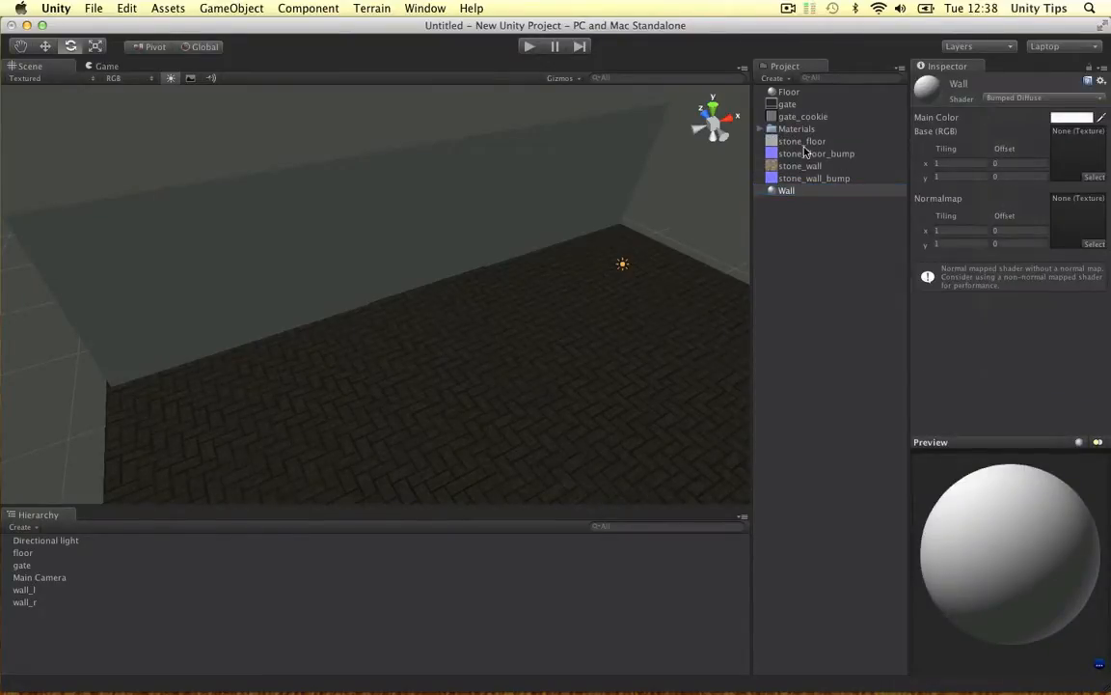
click(800, 166)
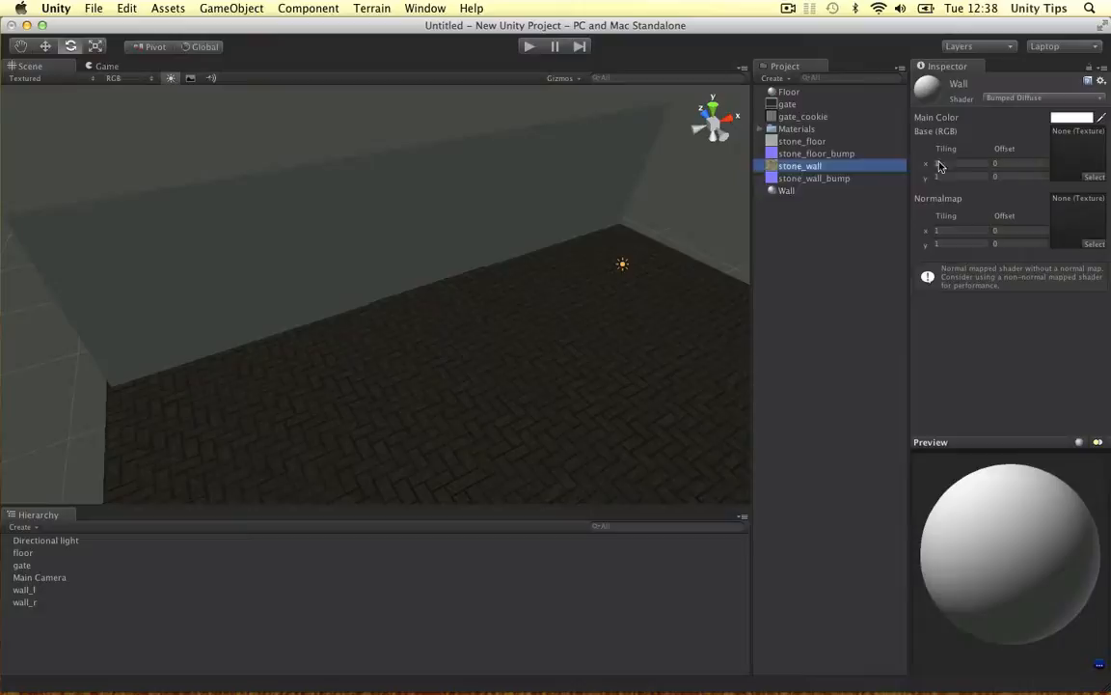
click(815, 178)
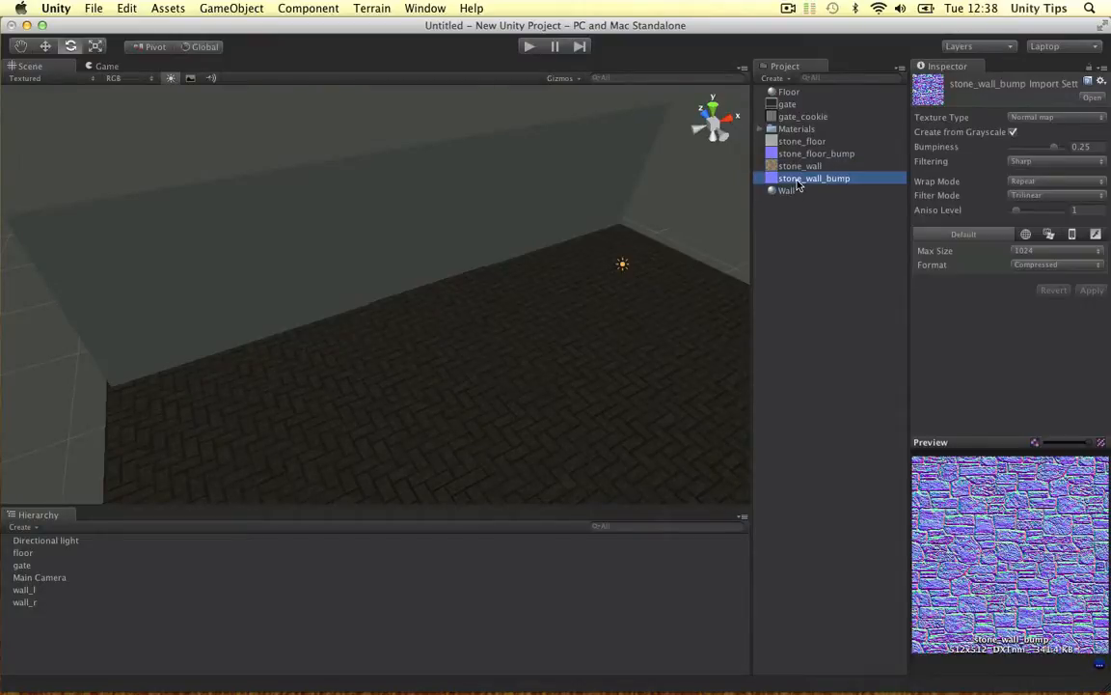
click(787, 190)
text(2)
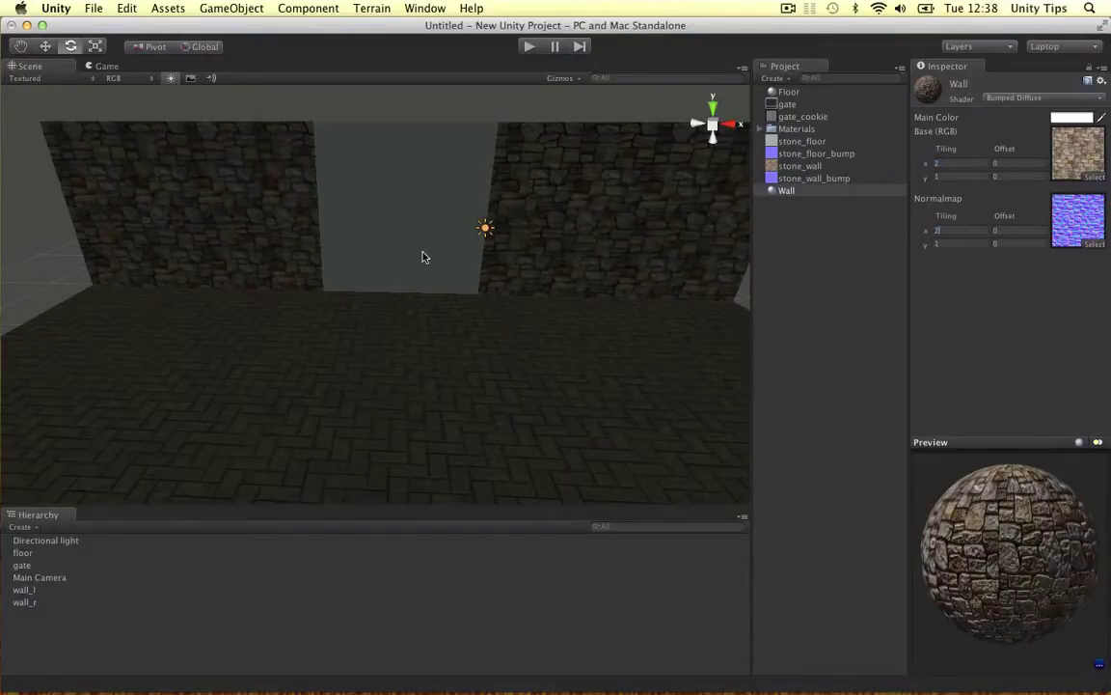
click(22, 552)
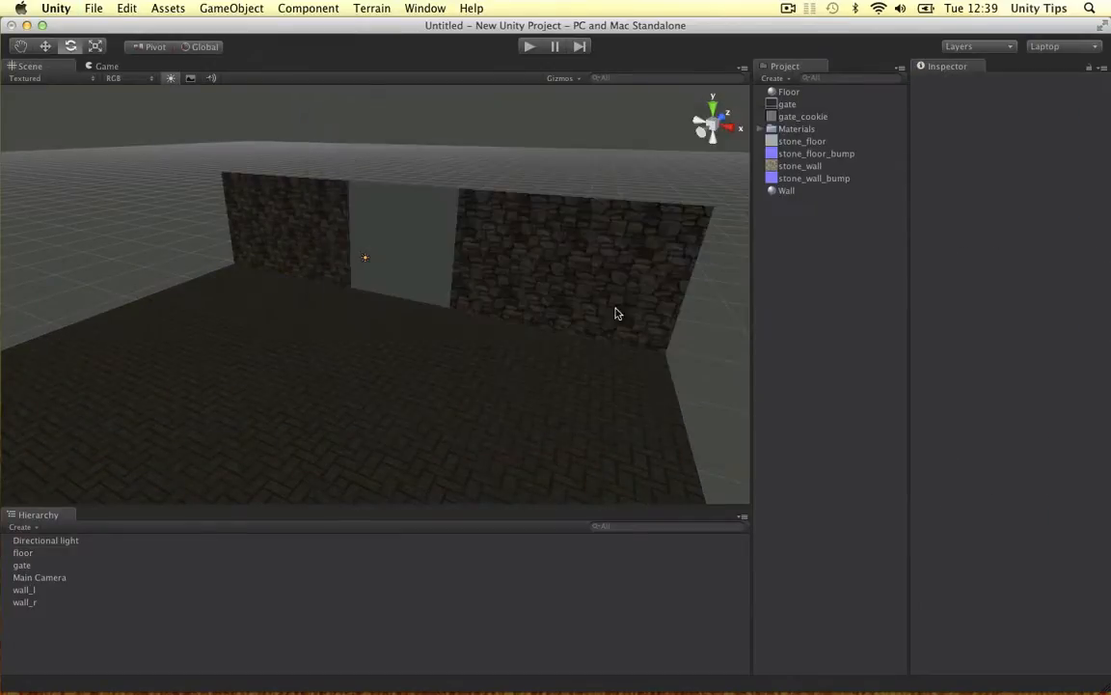
Orbit around the stone walls and bring up the Project panel's Create options
drag(617, 314, 434, 159)
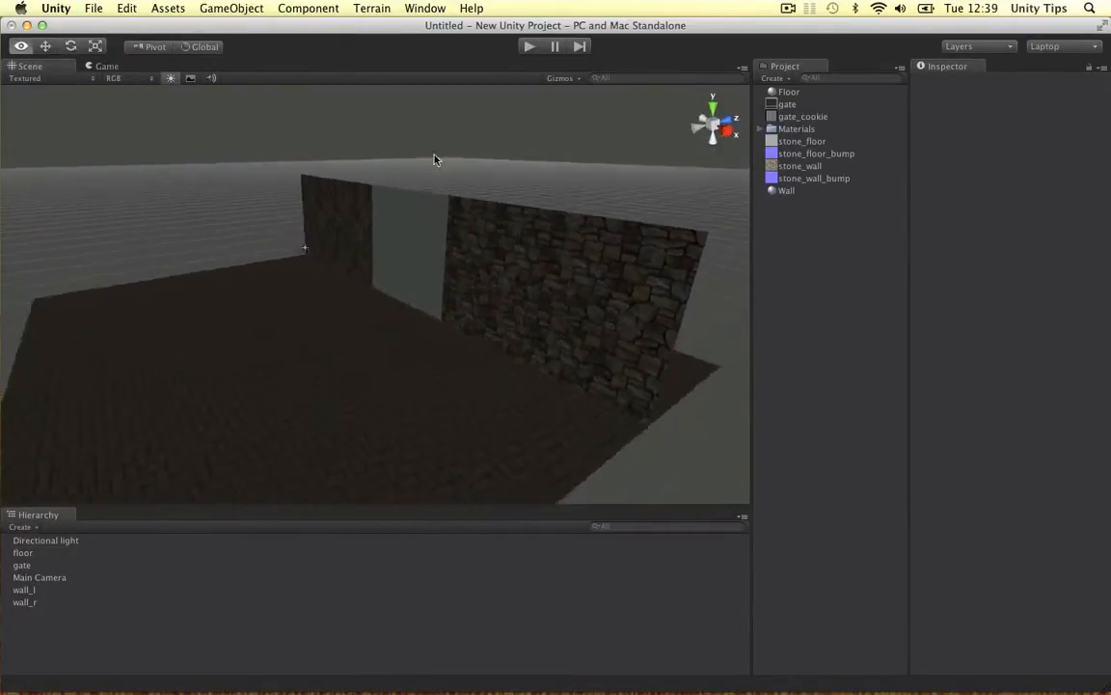
click(21, 564)
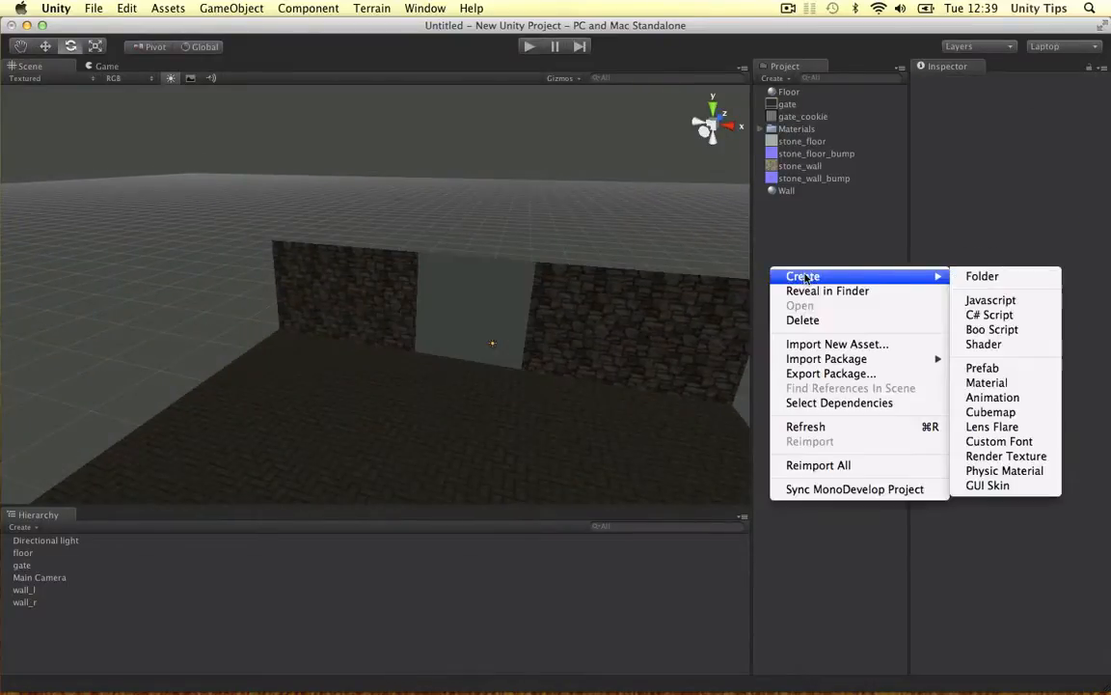
Create a Transparent/Cutout/Diffuse Gate material using the gate texture, then deselect to view it
click(986, 382)
text(Gate)
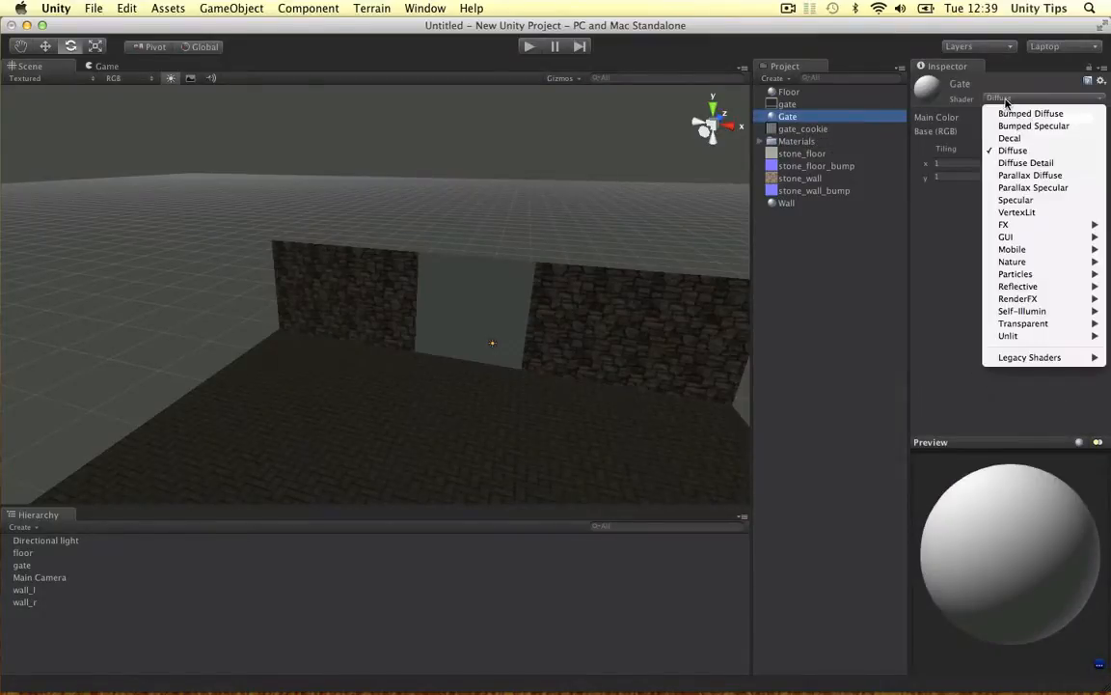
mouse_move(1022, 324)
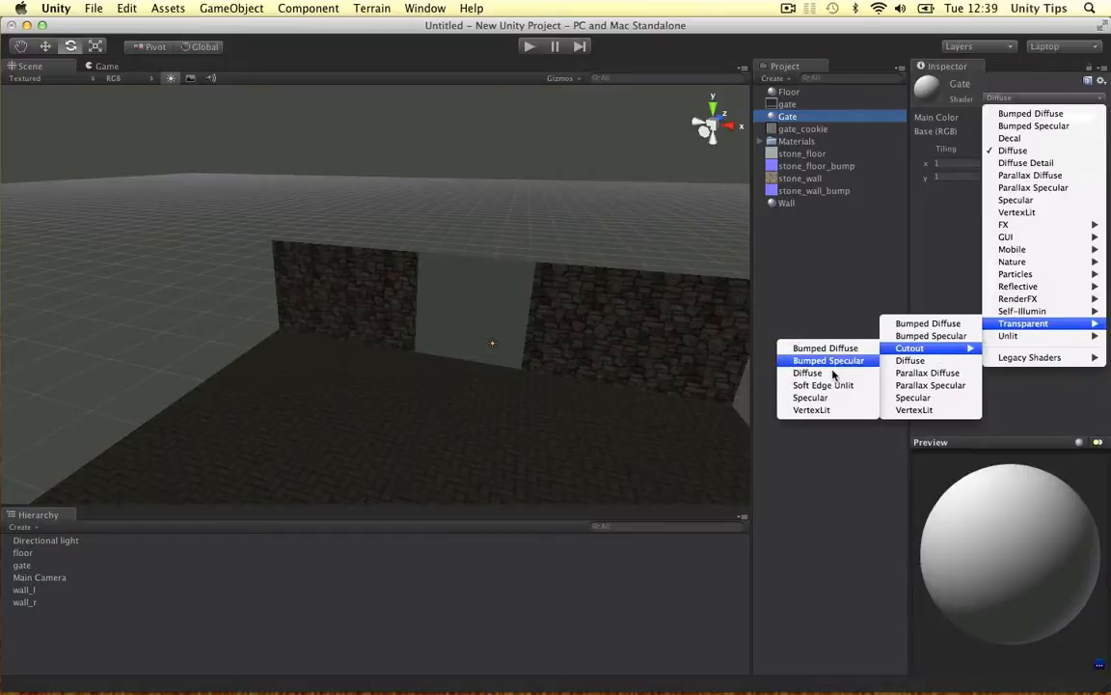
click(909, 360)
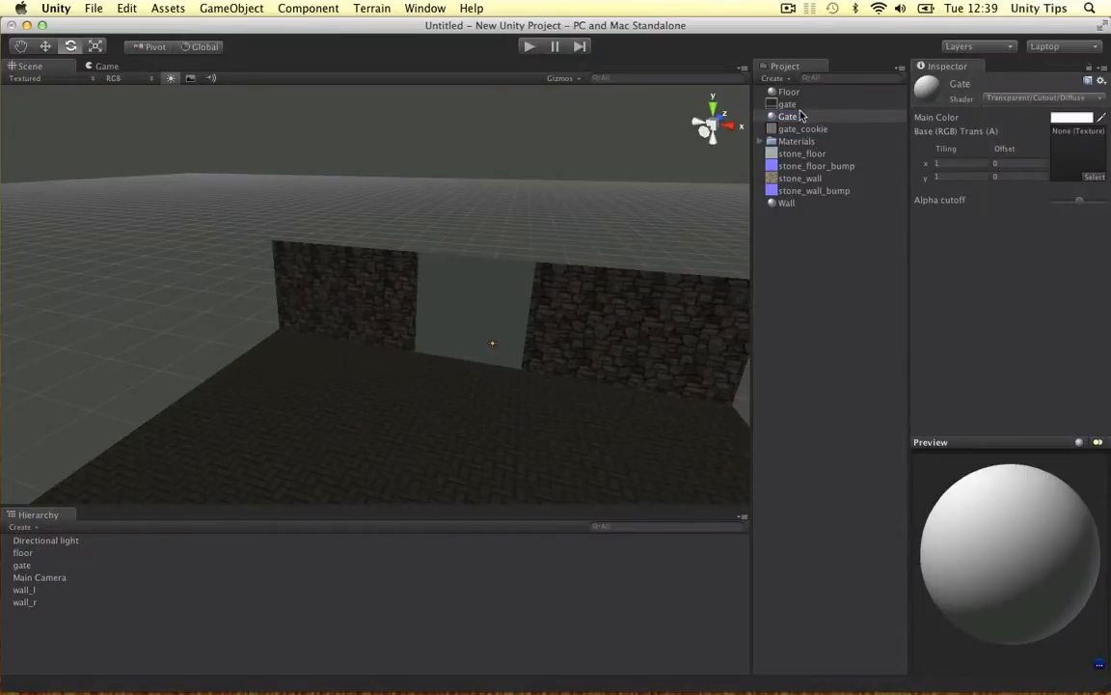
click(787, 103)
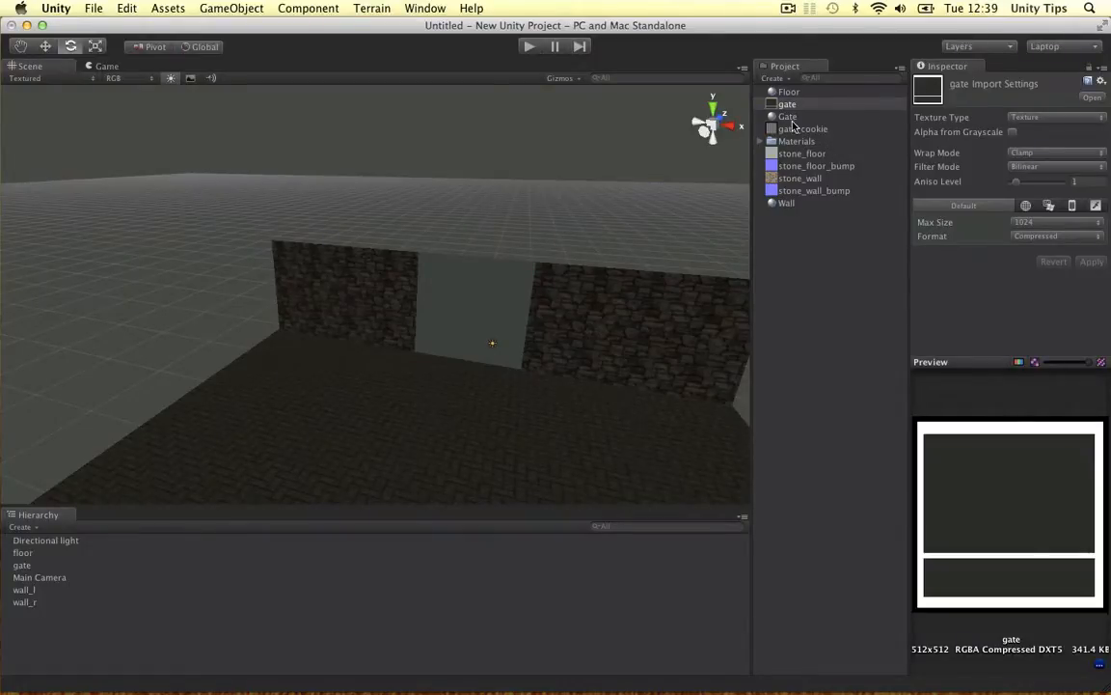
click(788, 116)
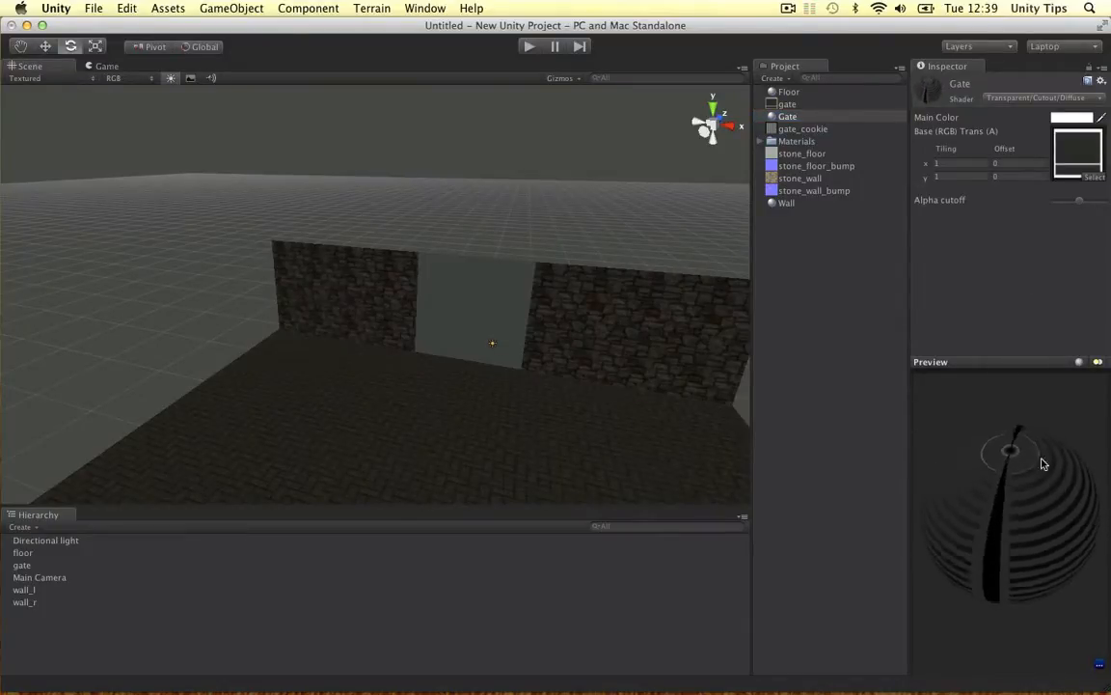
click(789, 116)
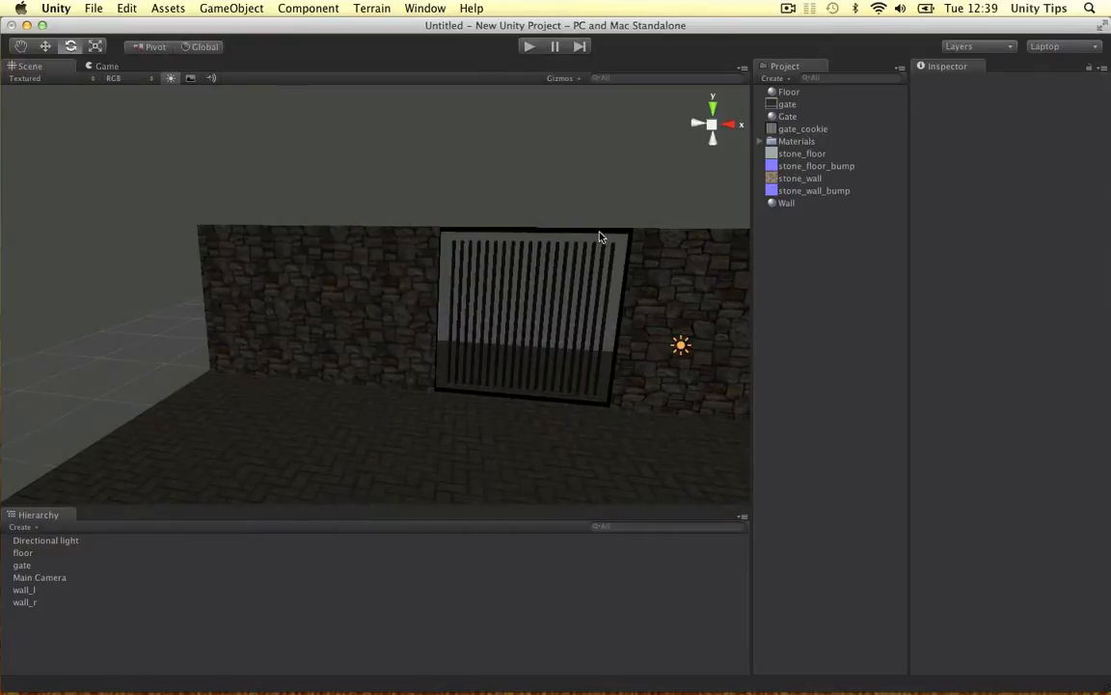
mouse_move(608, 248)
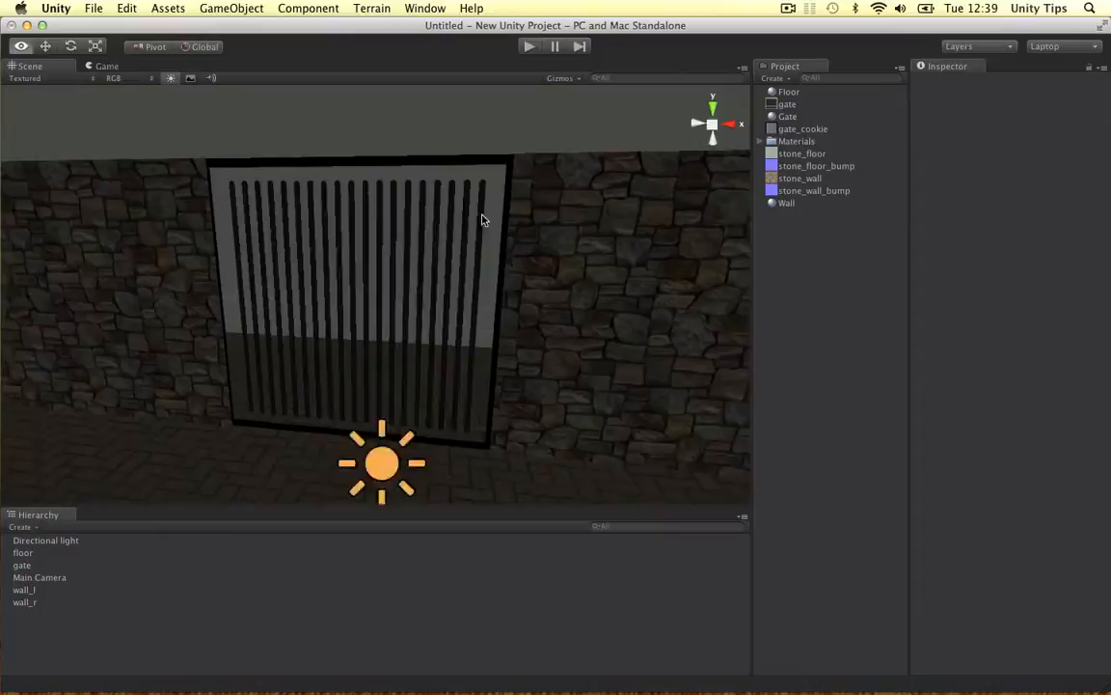
drag(482, 222, 488, 232)
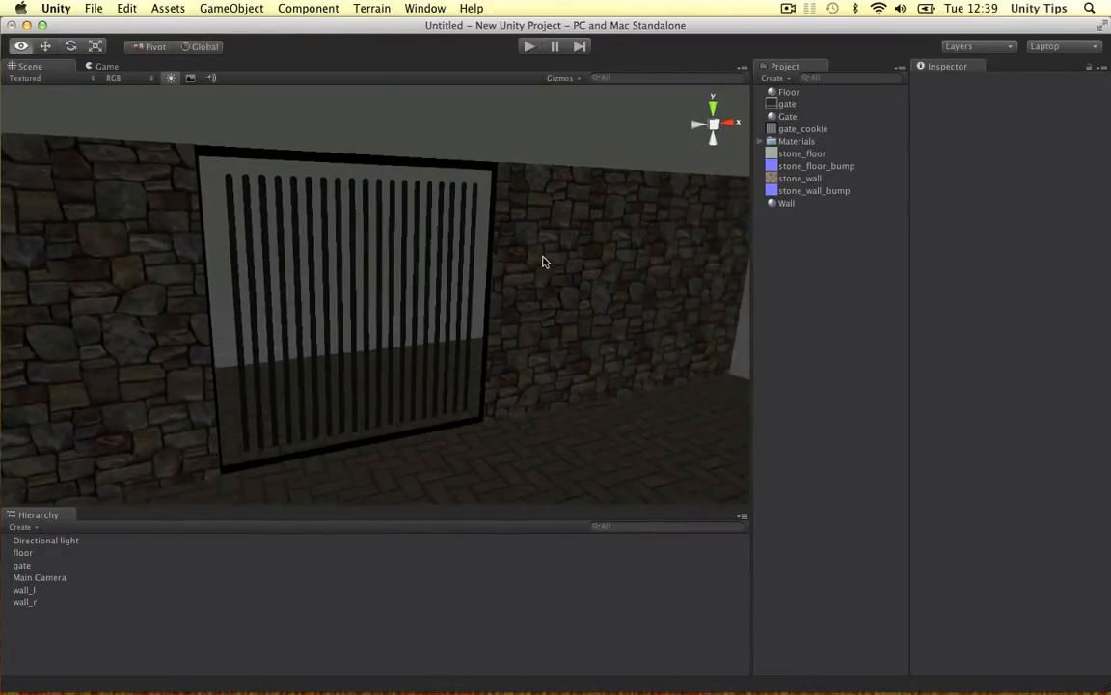
click(21, 564)
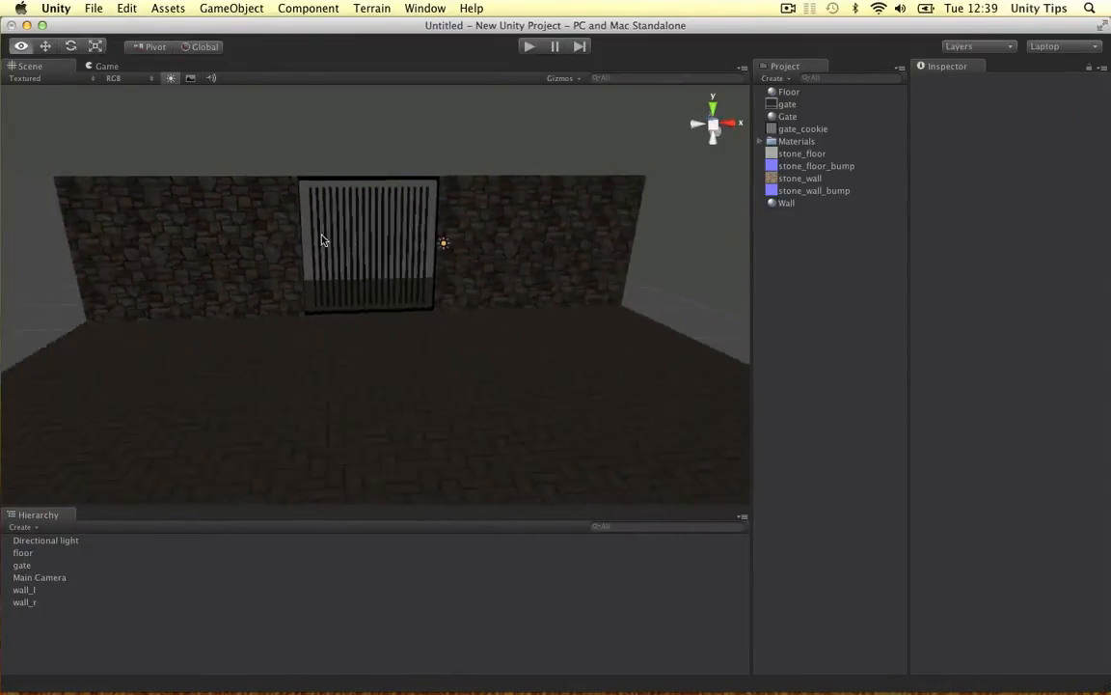
drag(323, 239, 401, 278)
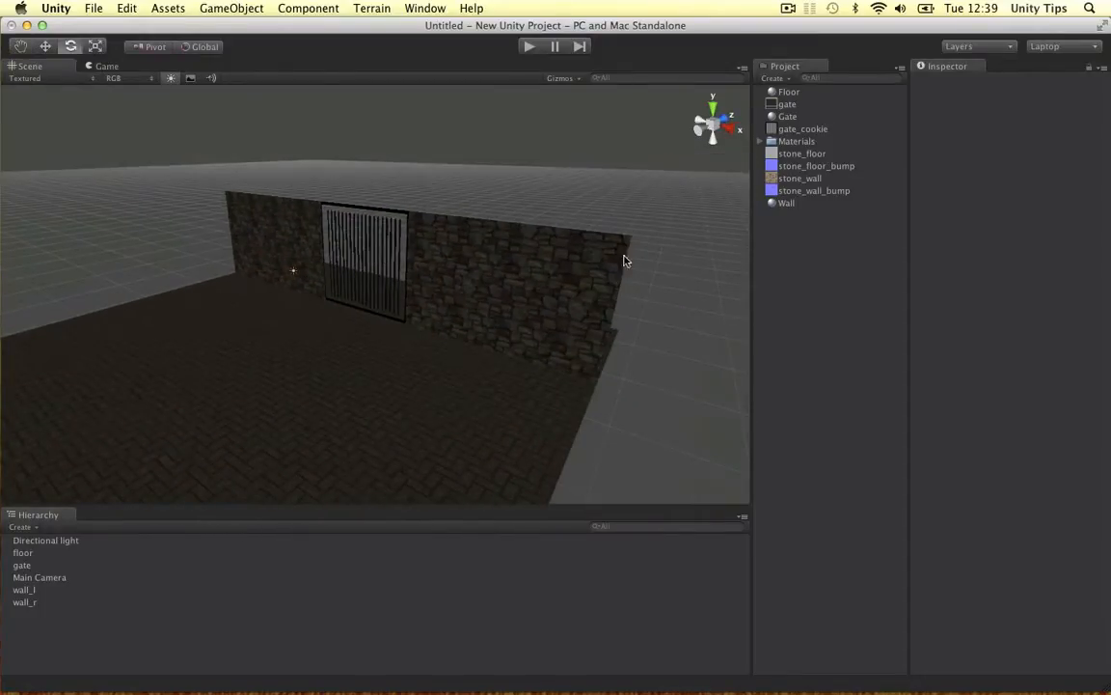
Add a spotlight above the gate using the gate_cookie cookie, with higher range and intensity
click(231, 8)
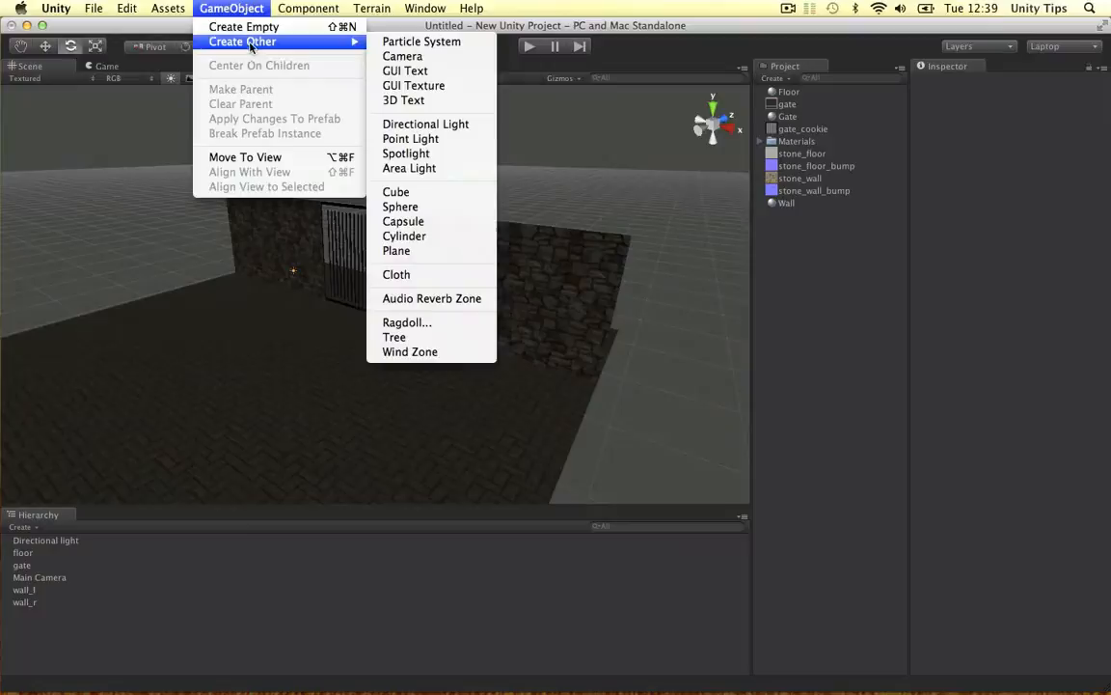
click(405, 153)
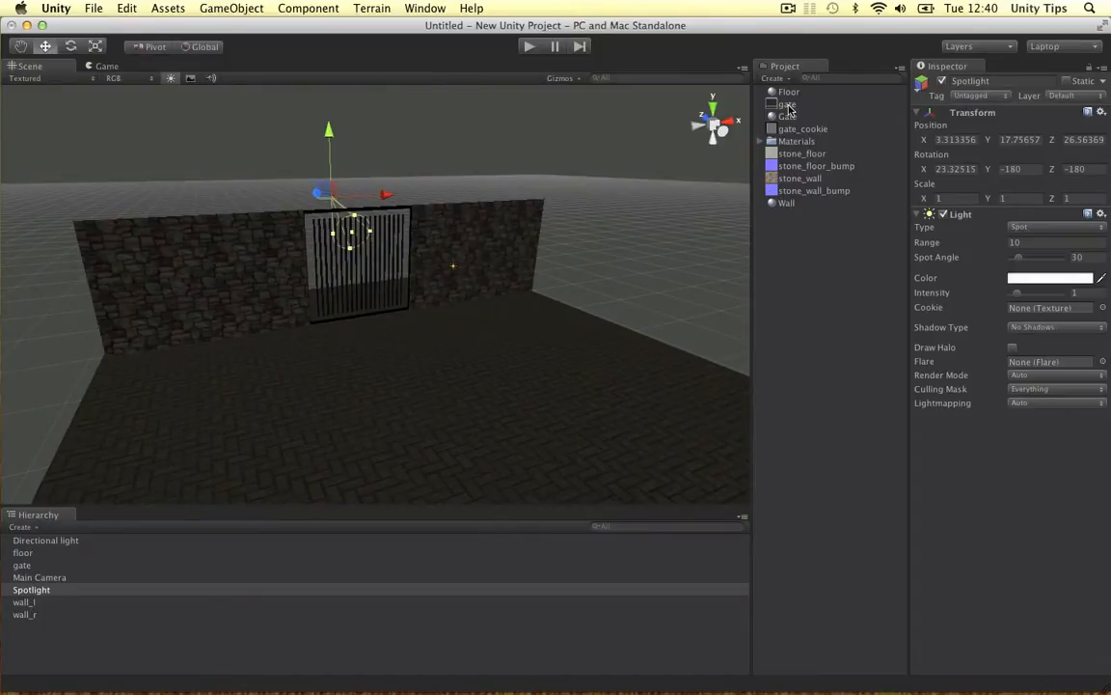
click(803, 129)
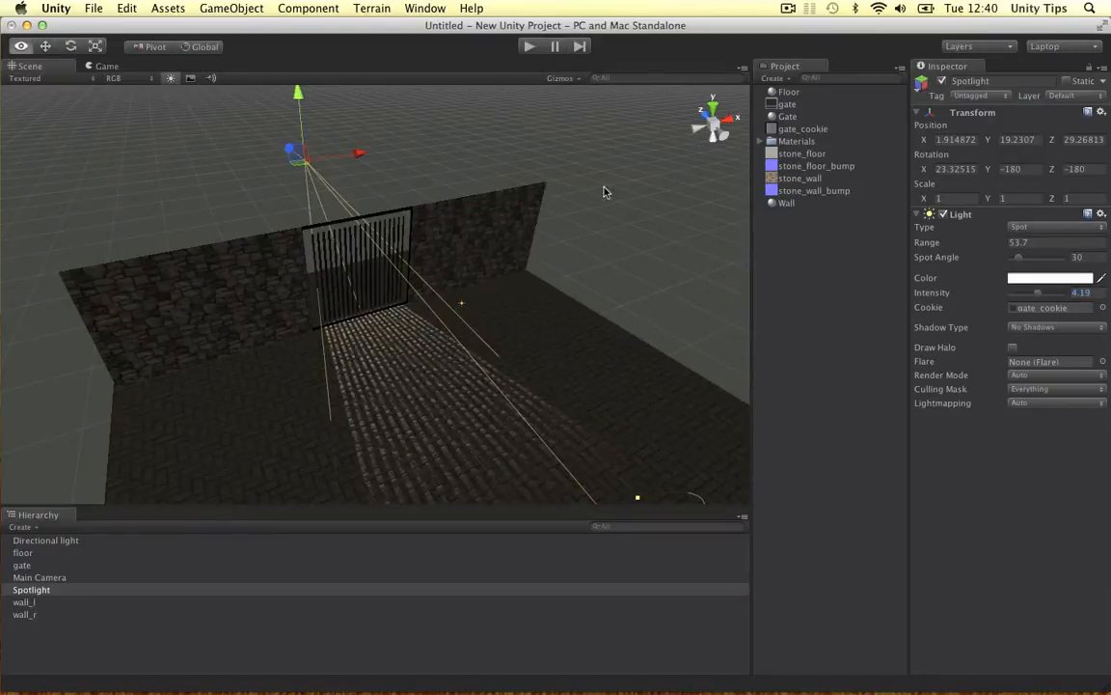
click(1051, 278)
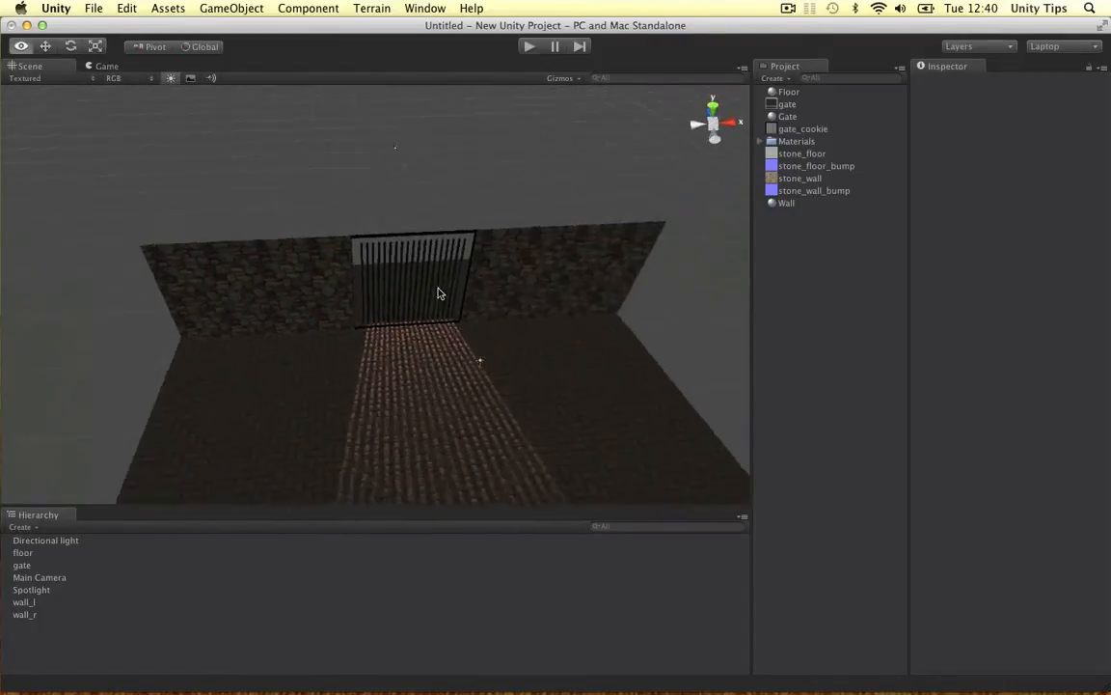
Select the gate Spotlight and tint its light colour red
click(31, 589)
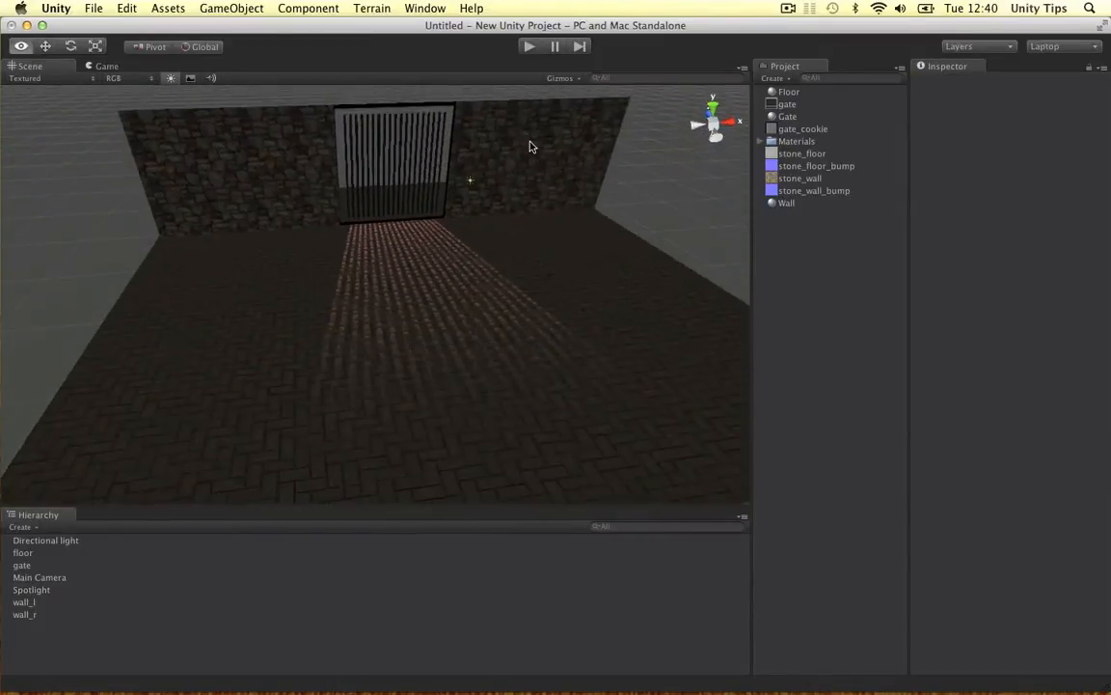
click(31, 590)
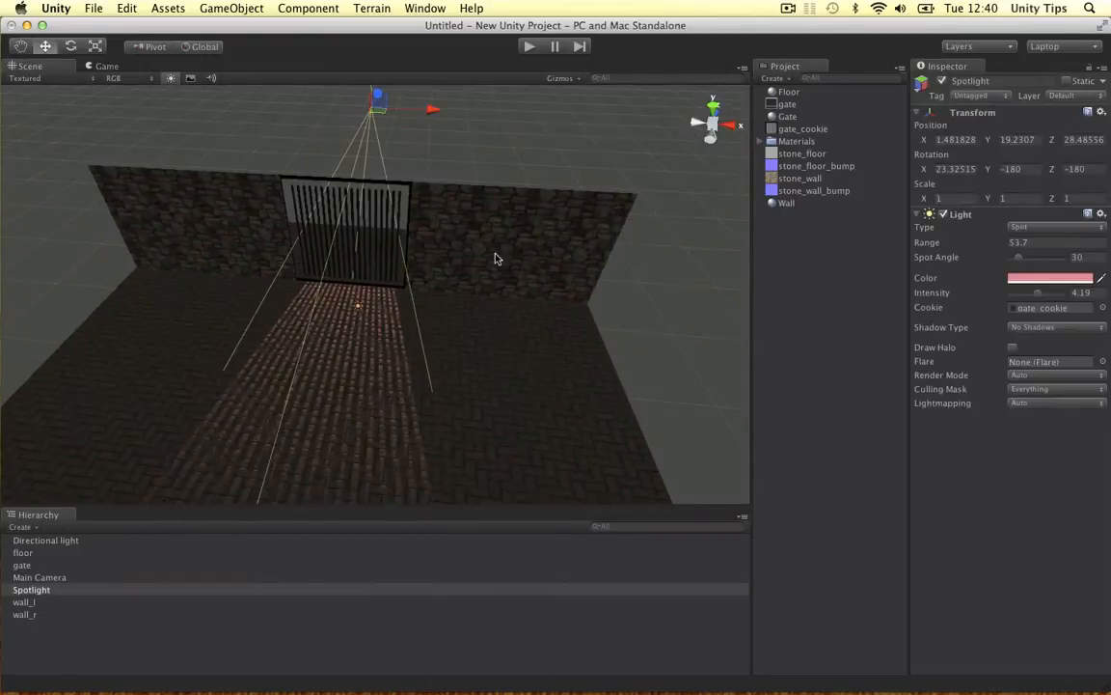
drag(497, 258, 391, 241)
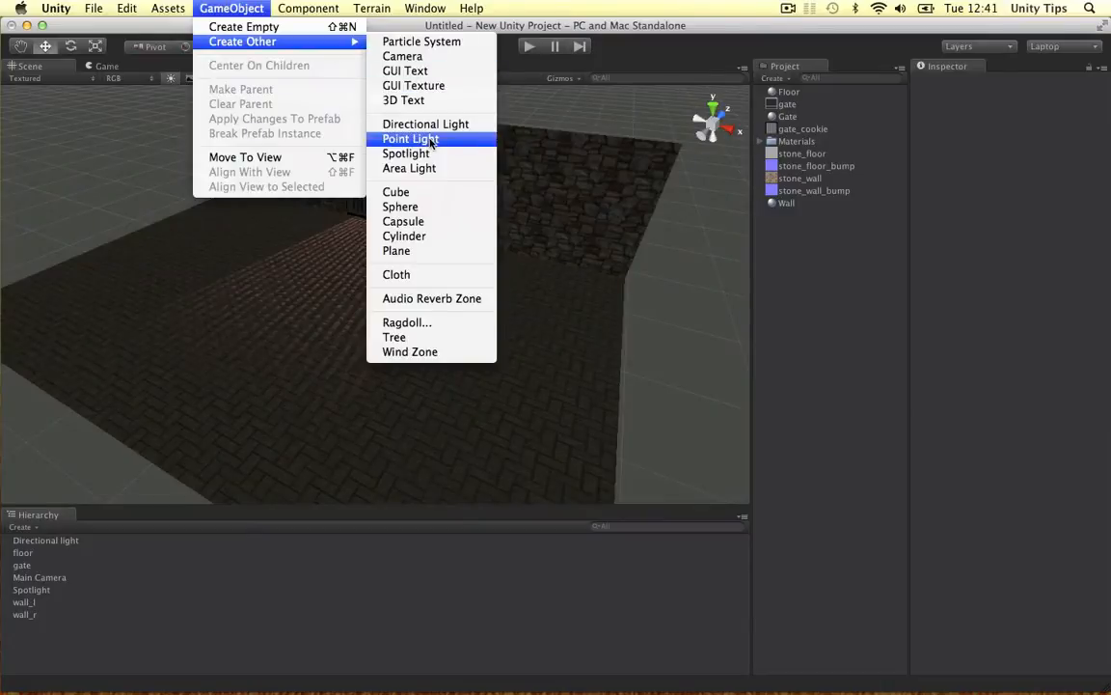
Add a Point Light beside the gate and set its colour to red
click(409, 138)
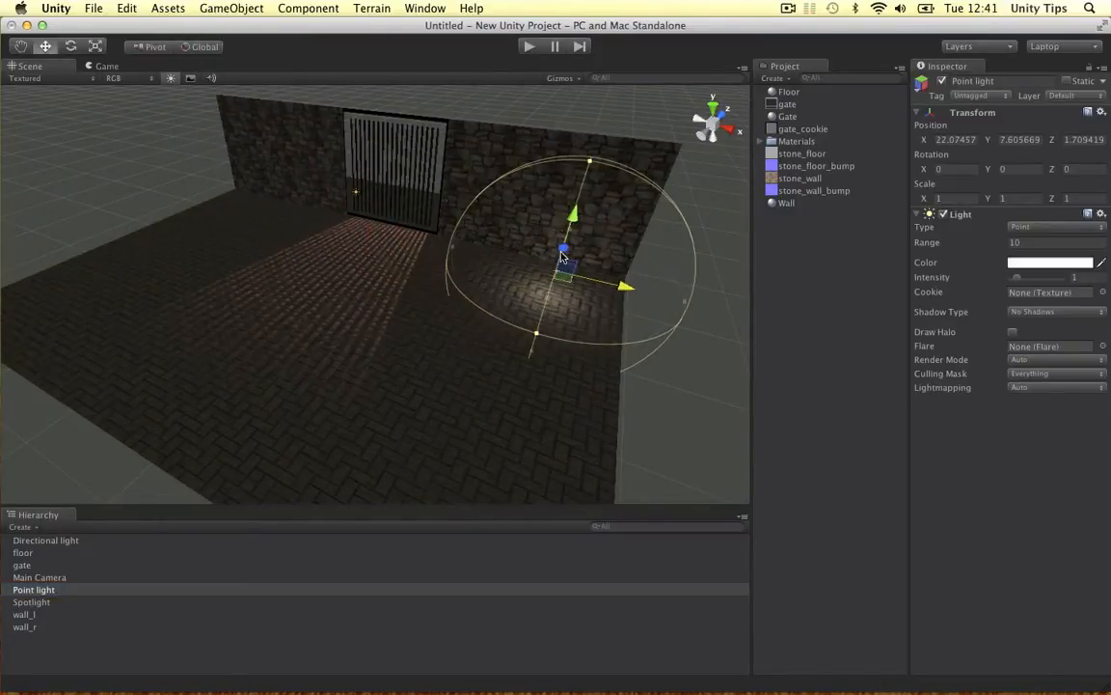
click(1050, 262)
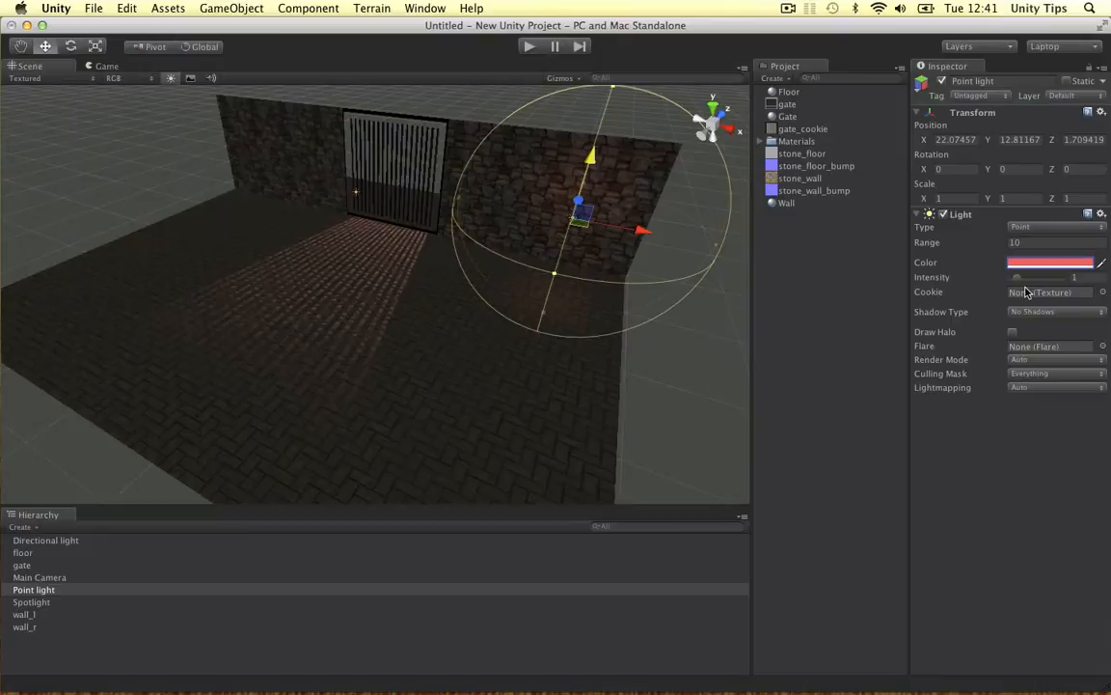
triple_click(1018, 243)
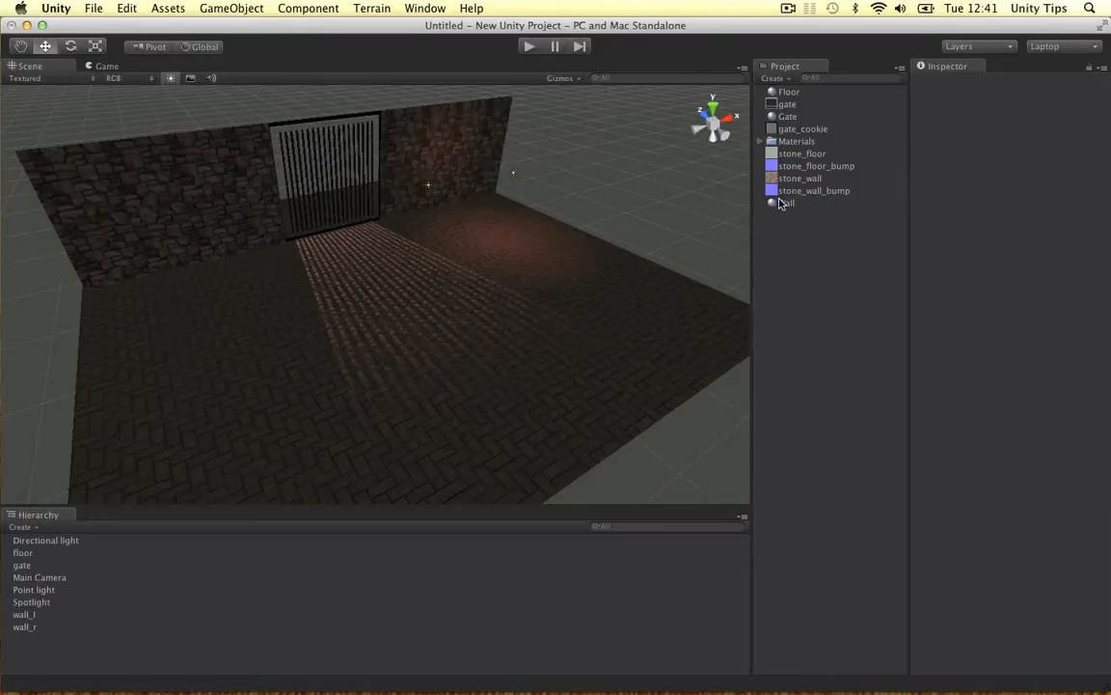
Select the stone_wall texture in the Project panel to view its import settings
click(800, 178)
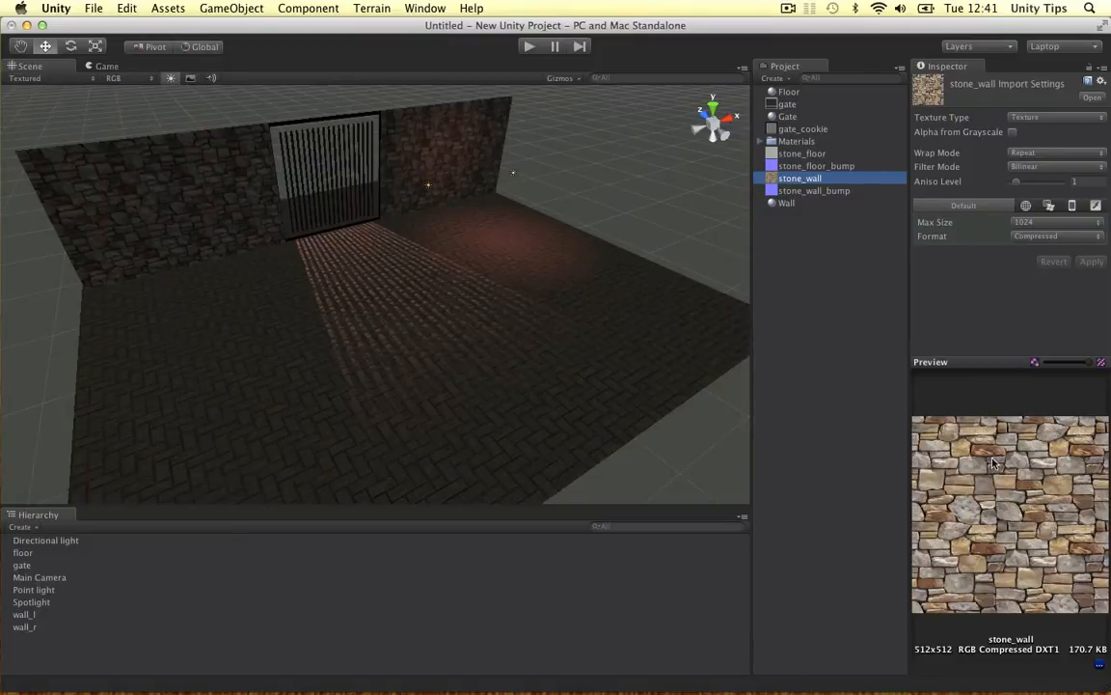
mouse_move(977, 400)
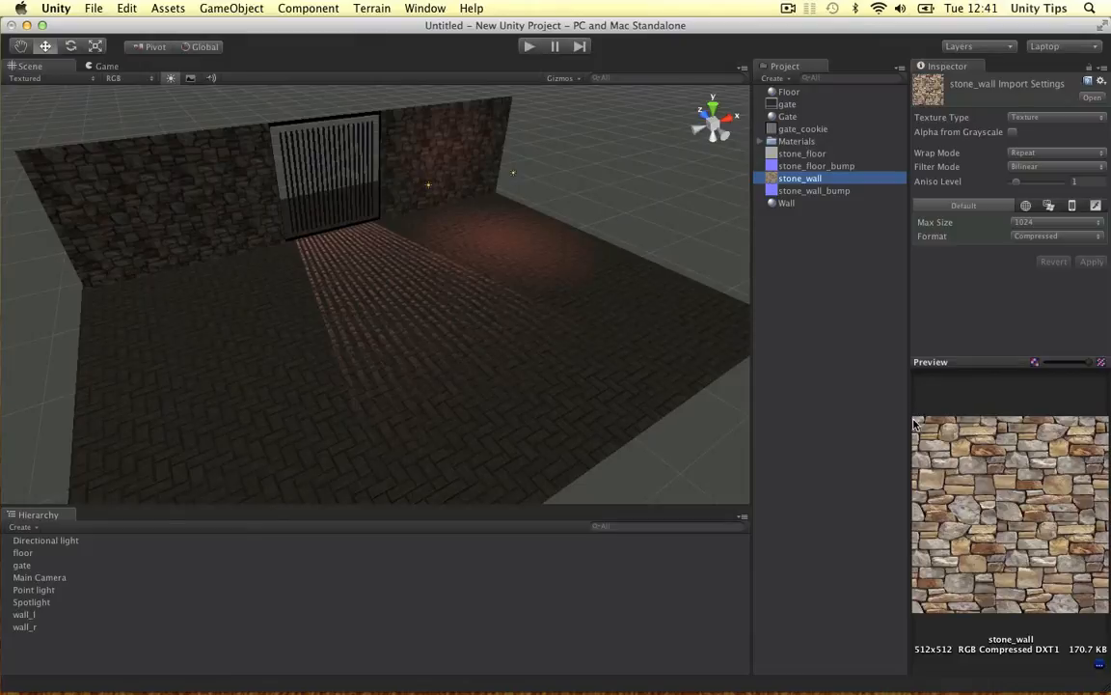
mouse_move(975, 449)
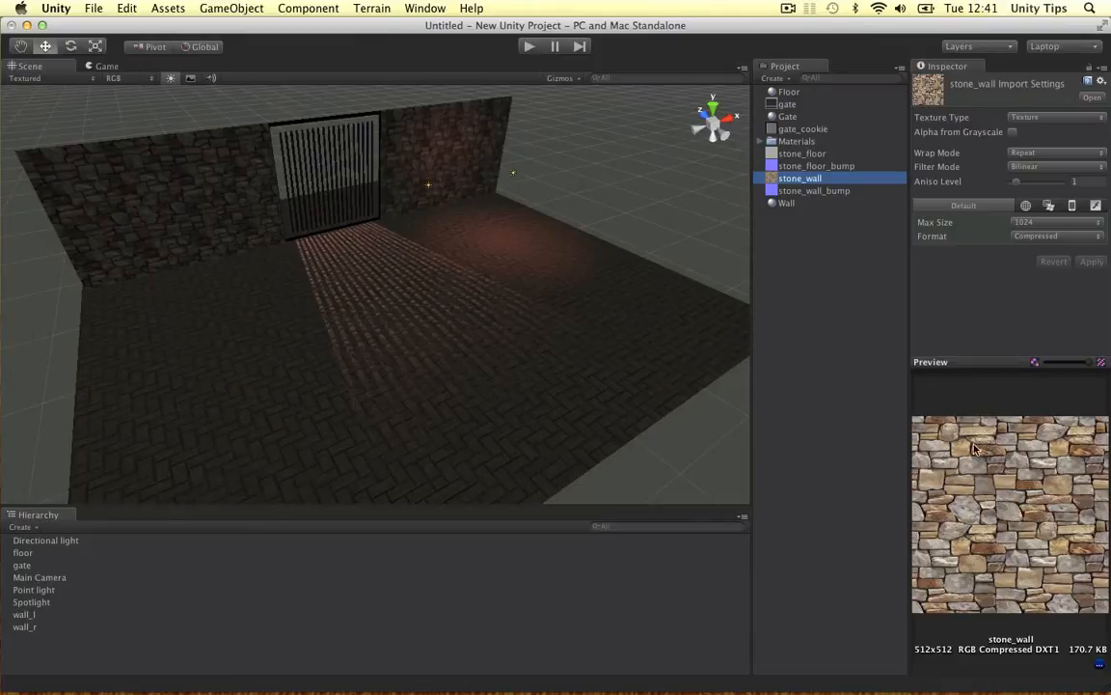
mouse_move(1041, 489)
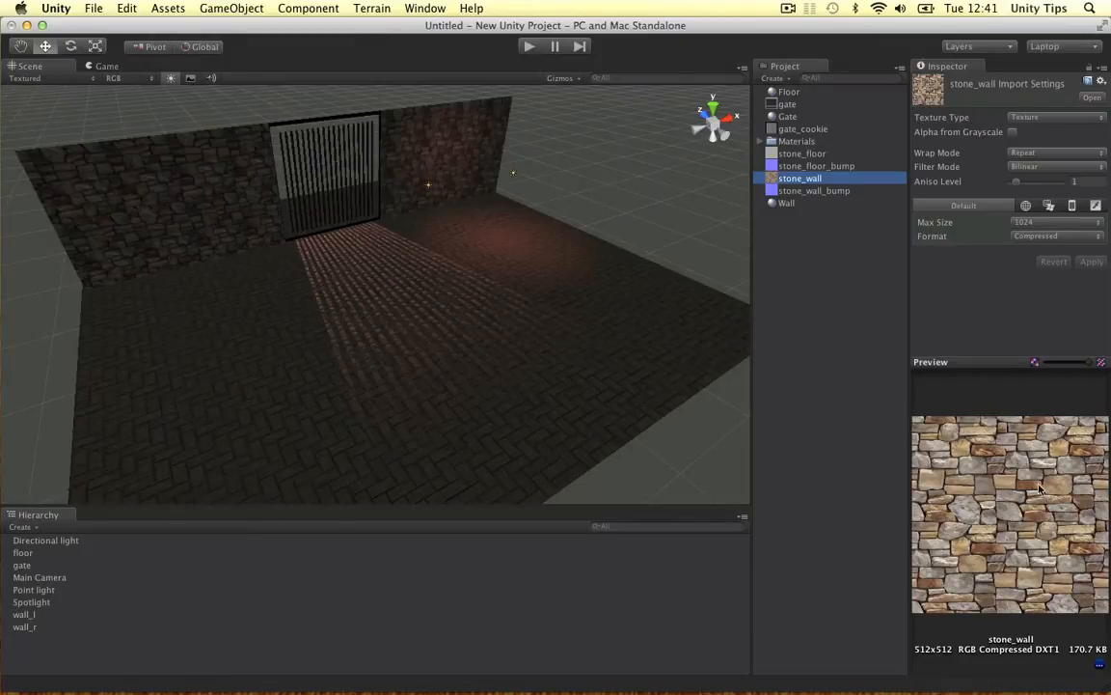
mouse_move(899, 408)
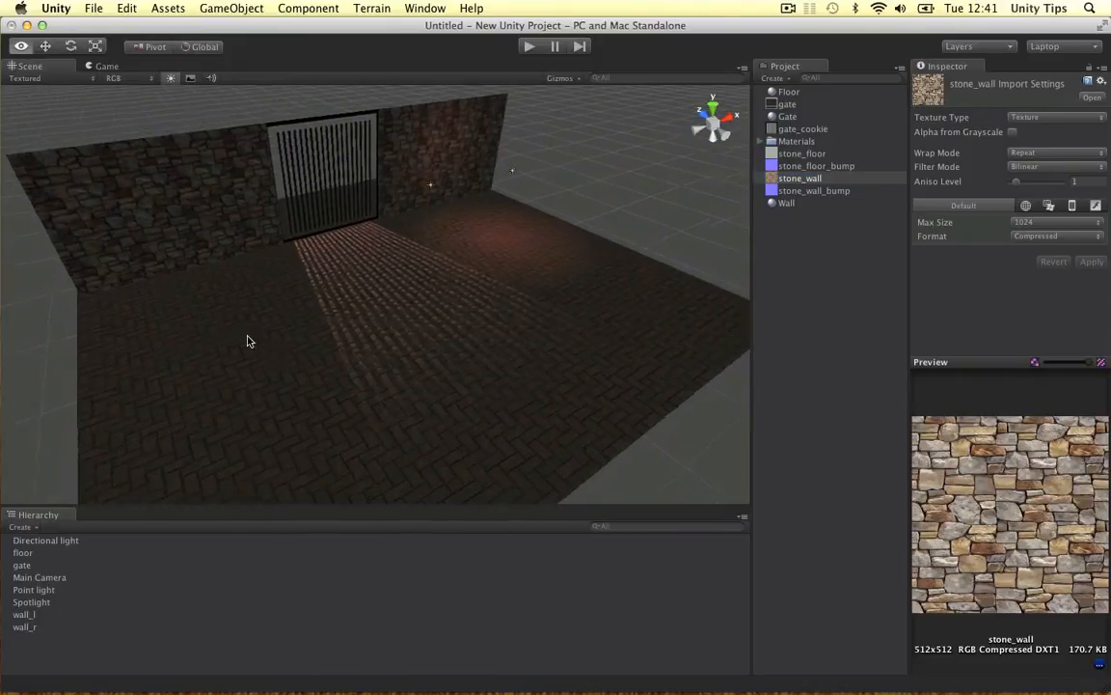
Orbit the Scene view across the lit floor to face the red-lit gate head-on
drag(247, 341, 337, 242)
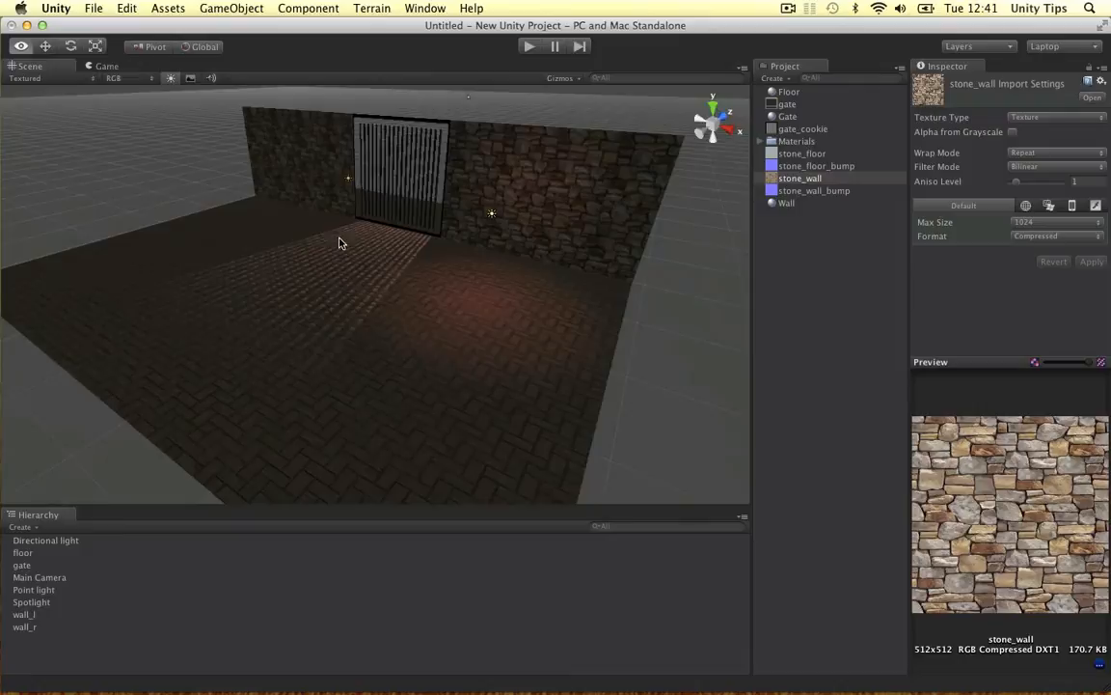
drag(337, 242, 593, 173)
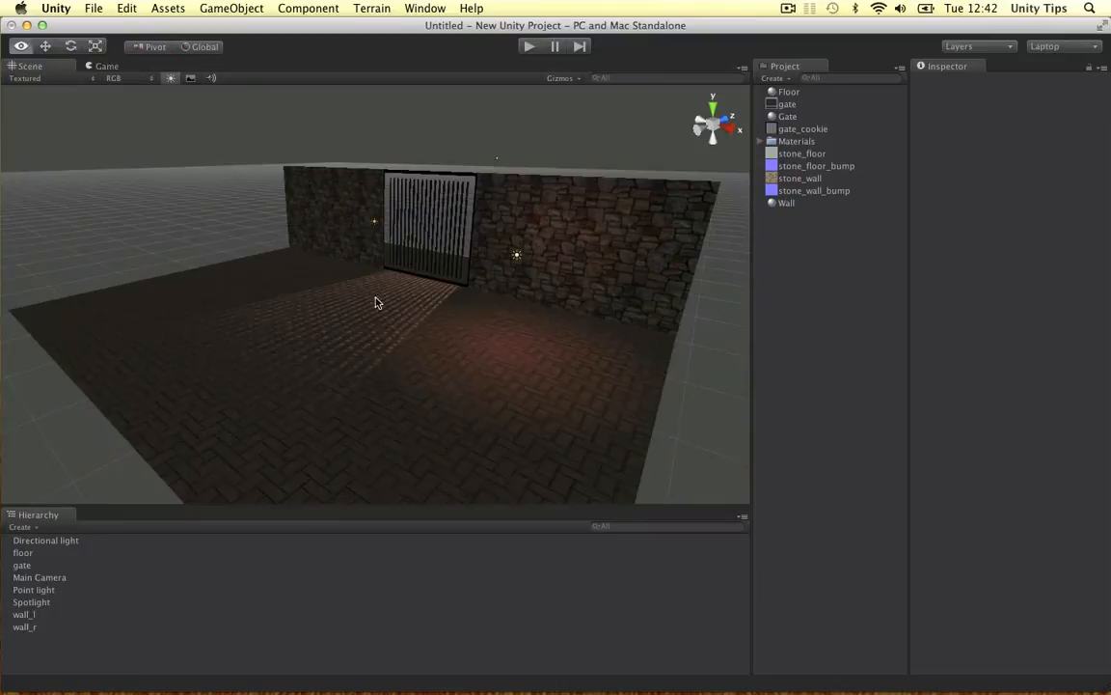
drag(376, 302, 400, 291)
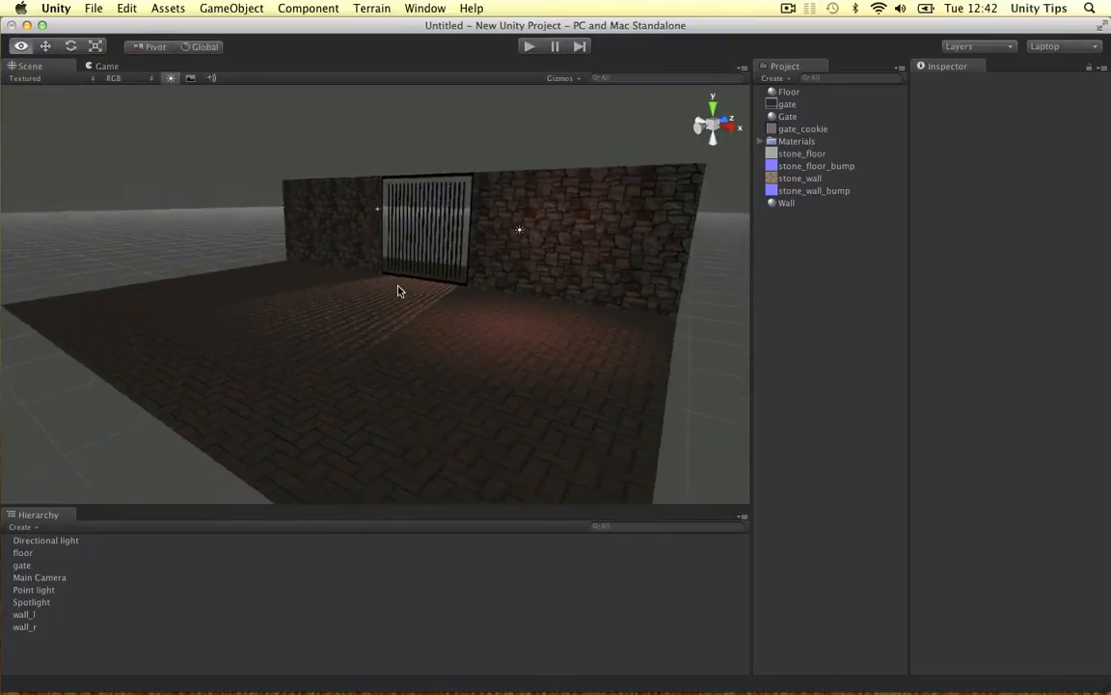
drag(401, 291, 405, 338)
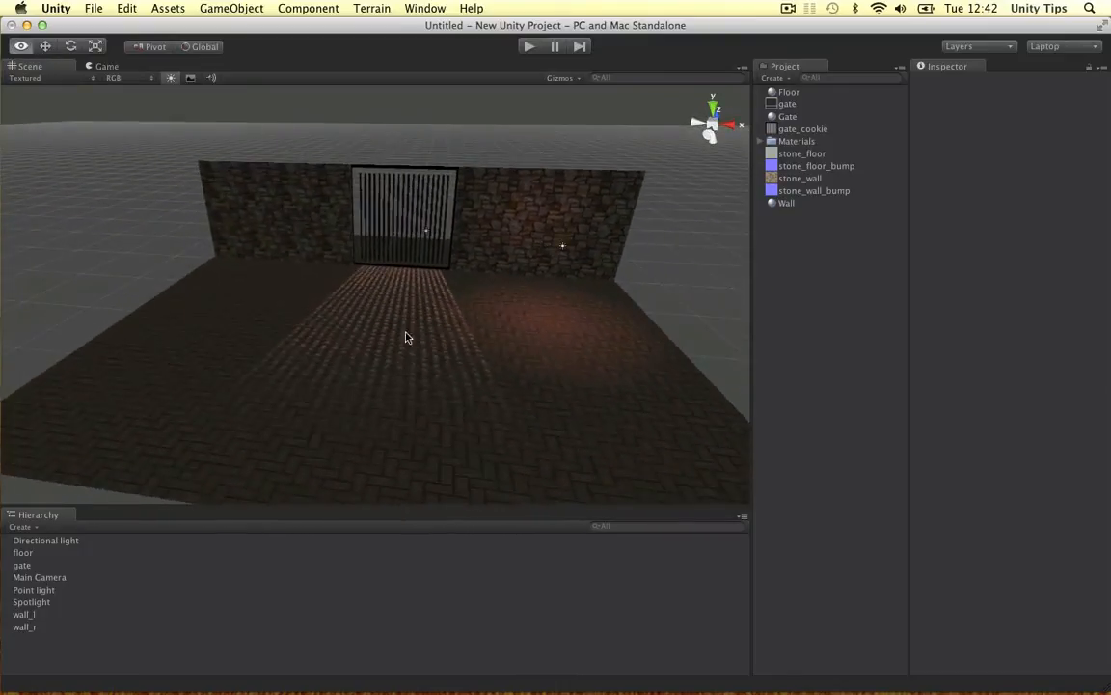